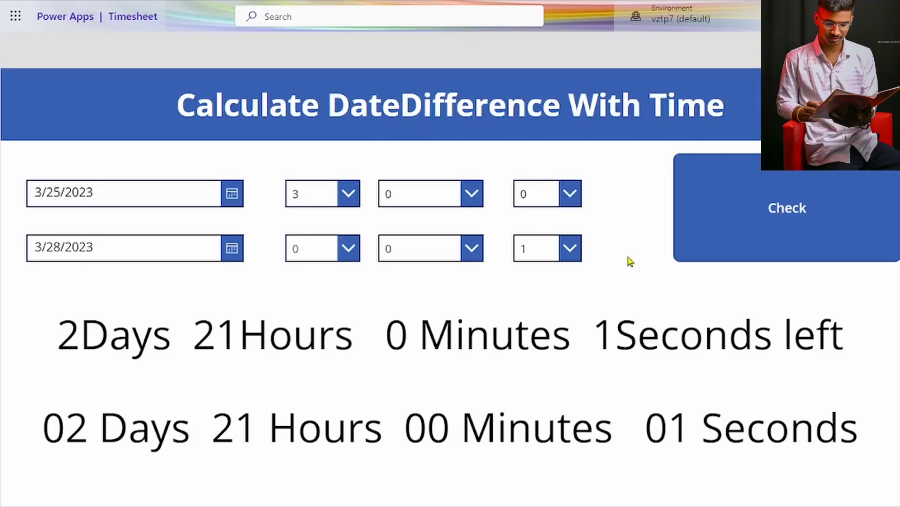
pyautogui.moveTo(191, 205)
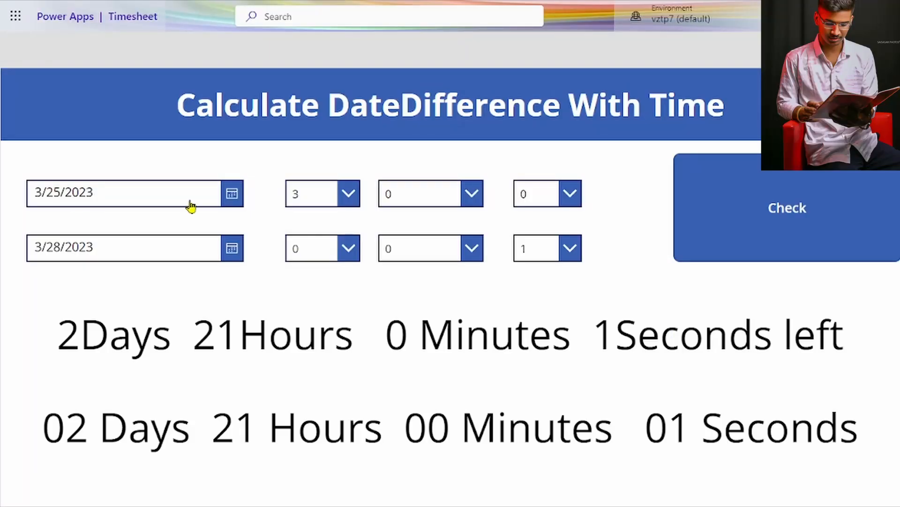
pyautogui.moveTo(223, 213)
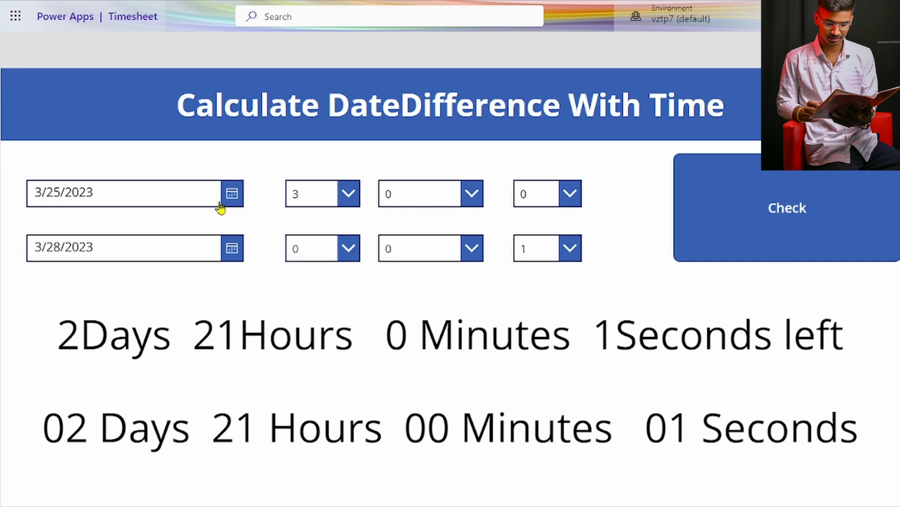
pyautogui.moveTo(225, 264)
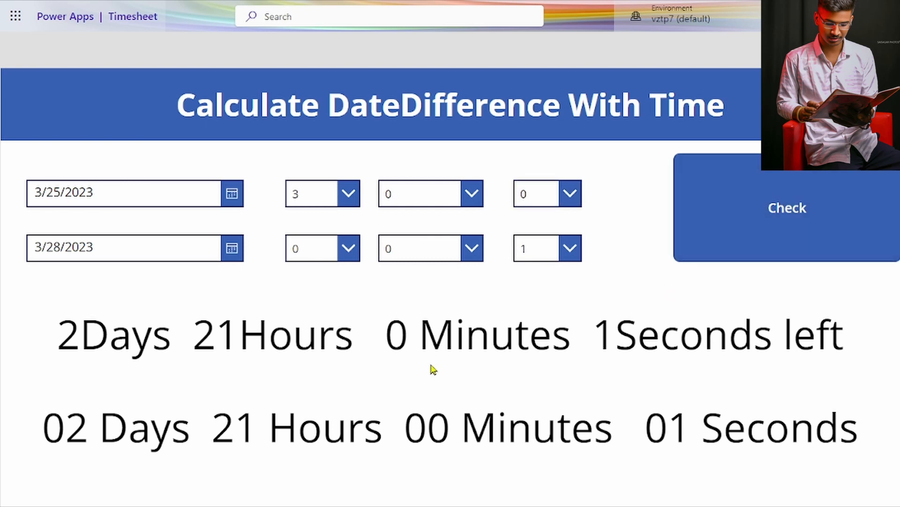
pyautogui.moveTo(418, 182)
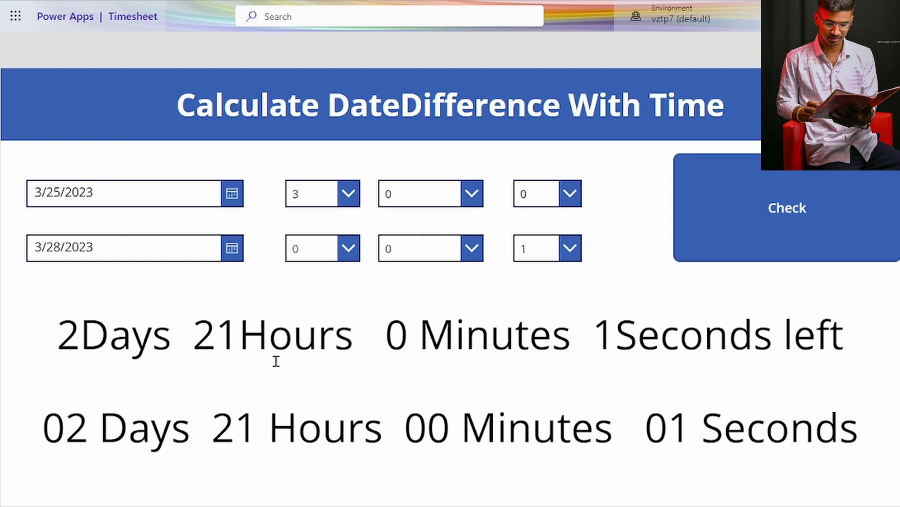
pyautogui.moveTo(269, 415)
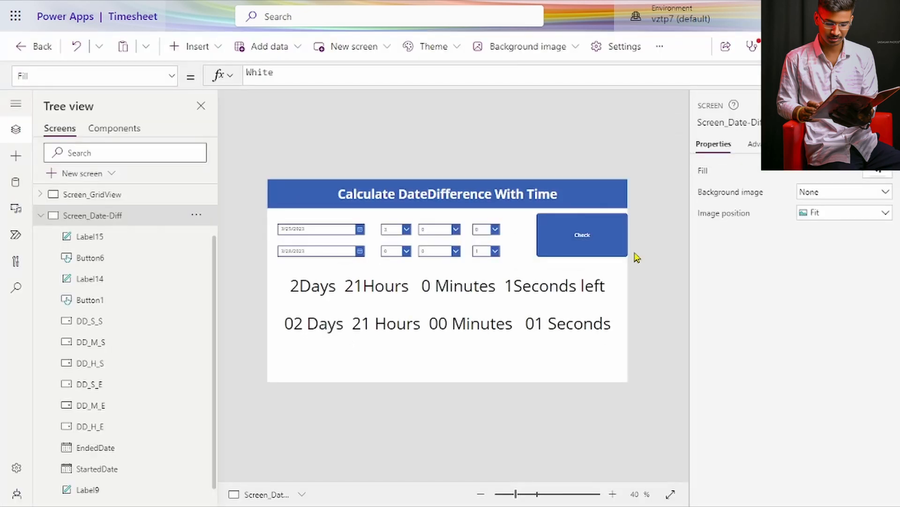
# - Select Label9, review the Check button's date-difference code, then return to its Text formula
pyautogui.click(447, 286)
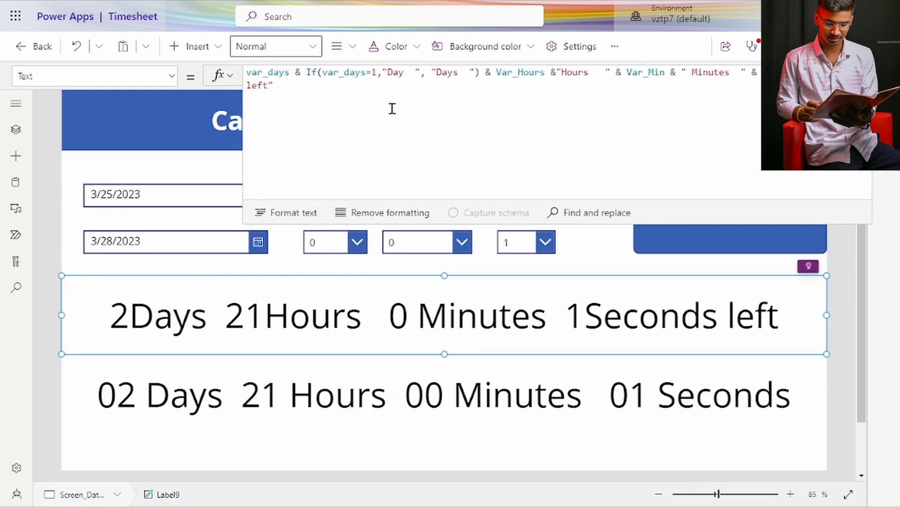
pyautogui.click(729, 240)
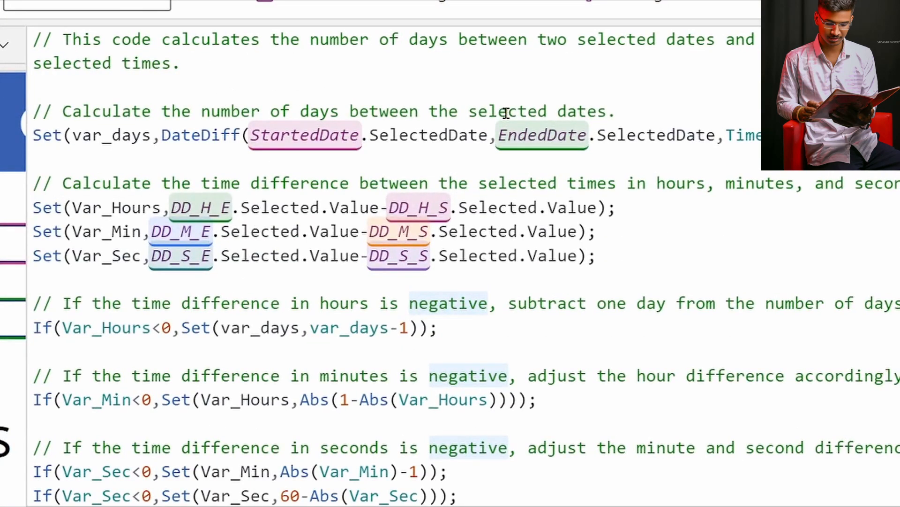
pyautogui.scroll(-3)
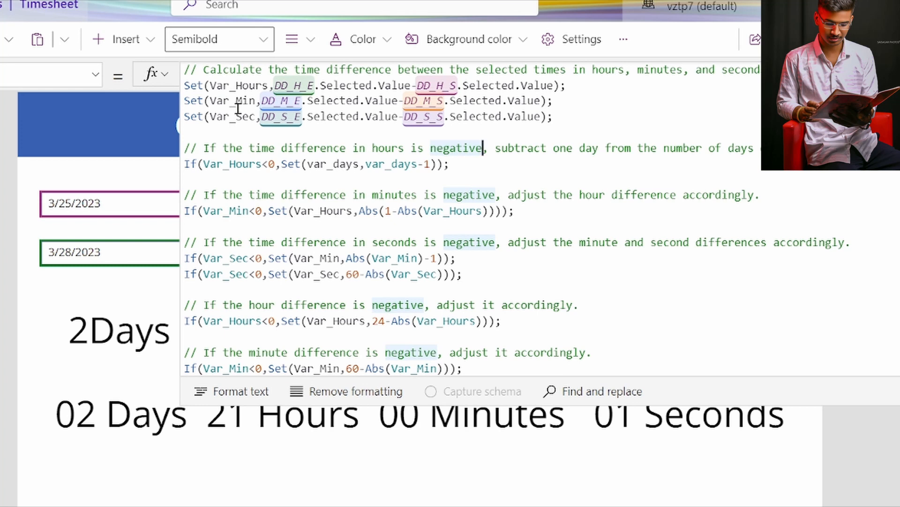
pyautogui.moveTo(198, 85)
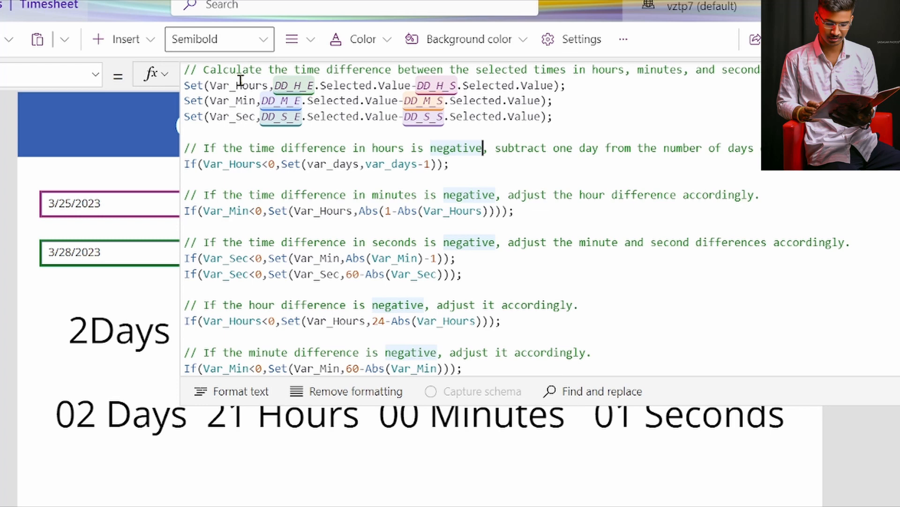
pyautogui.click(237, 101)
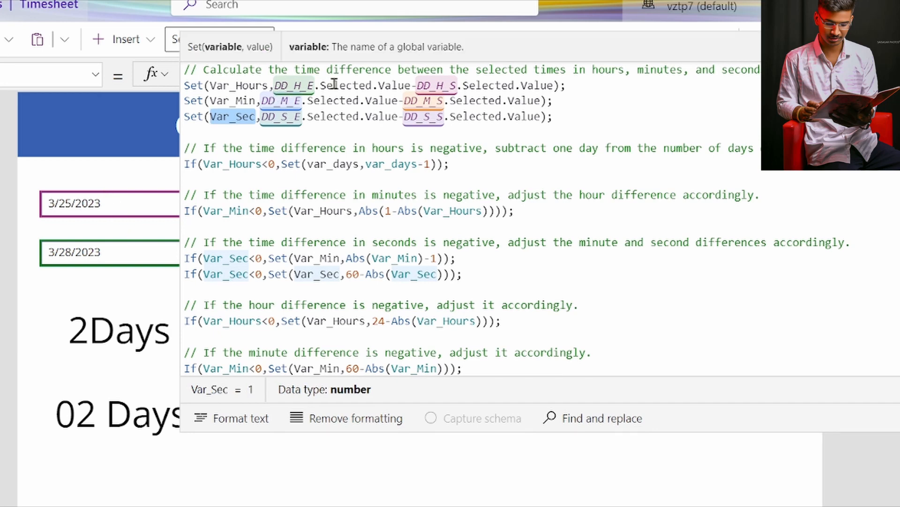
pyautogui.scroll(3)
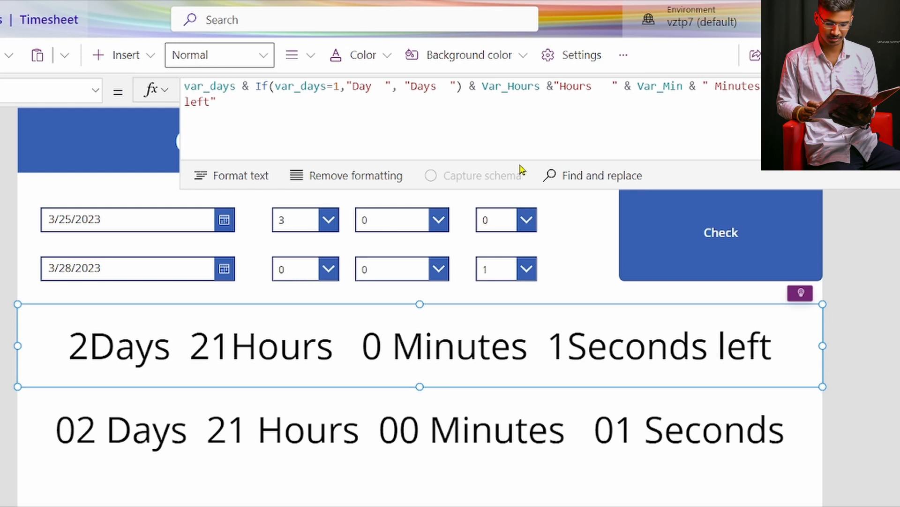
pyautogui.moveTo(405, 228)
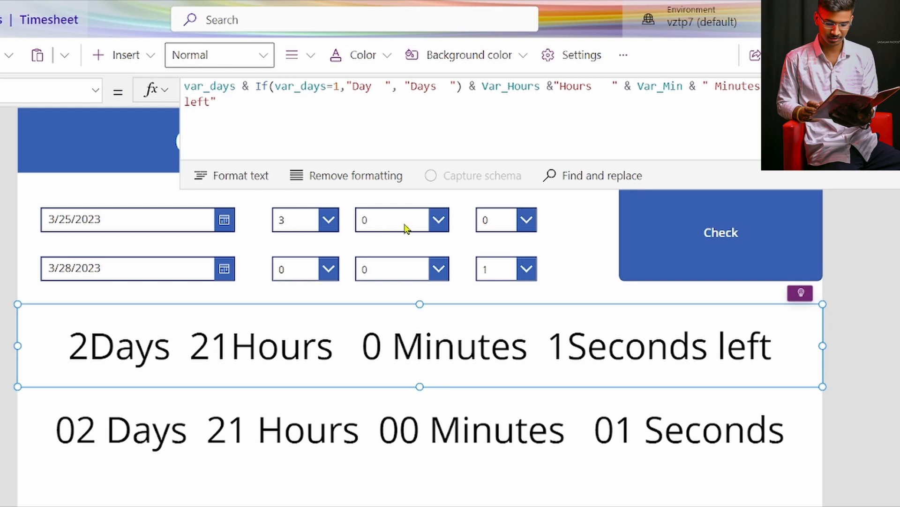
pyautogui.moveTo(313, 273)
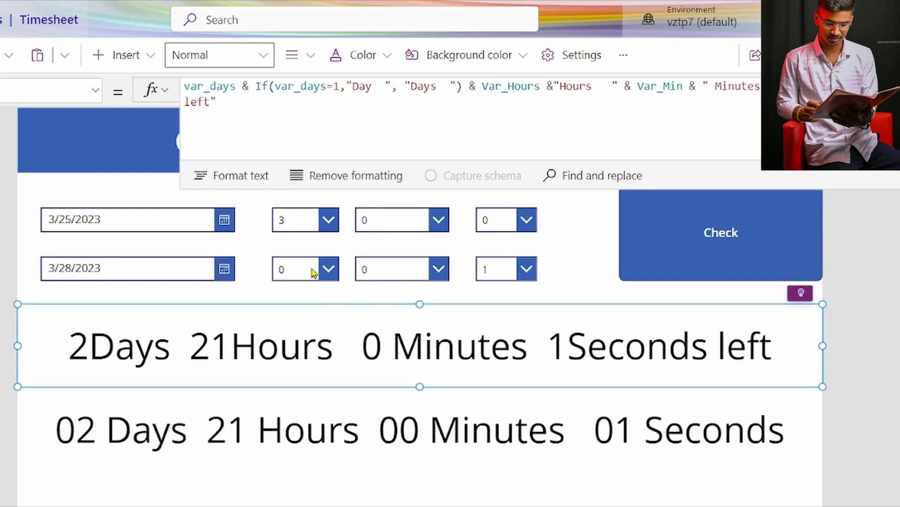
pyautogui.moveTo(310, 290)
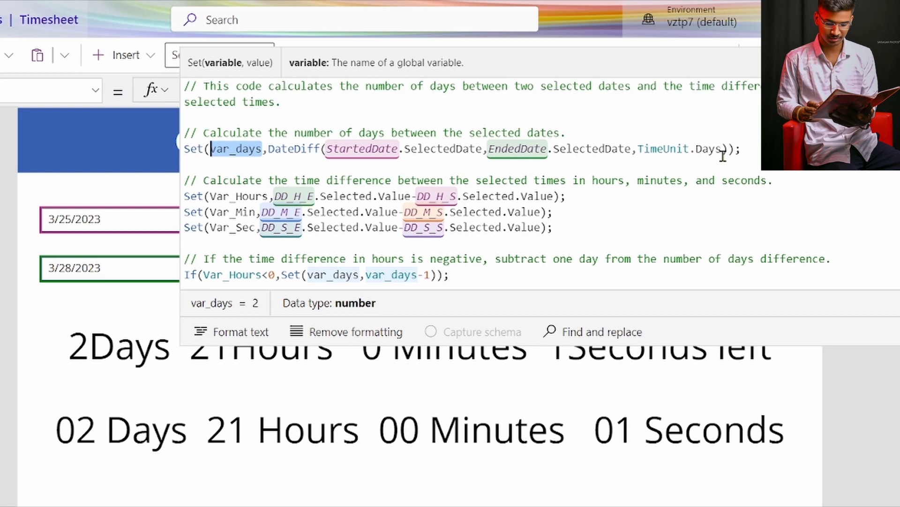
pyautogui.moveTo(665, 143)
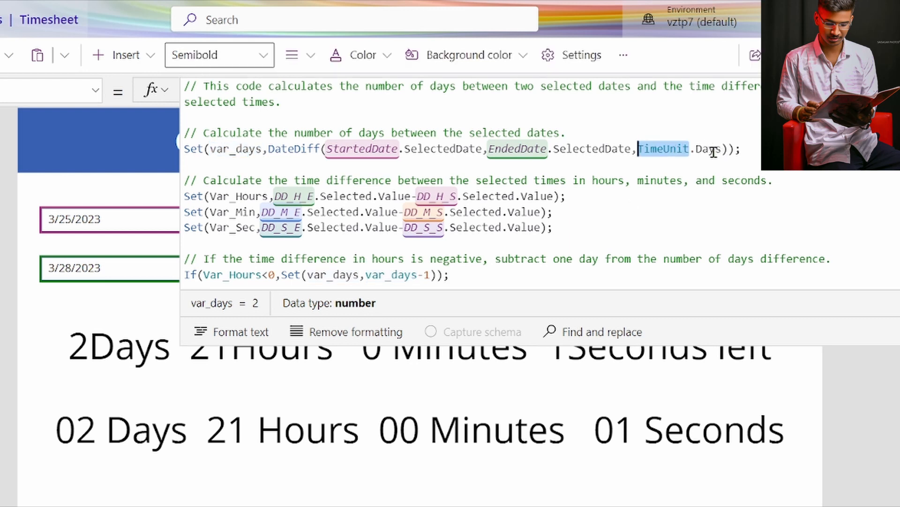
pyautogui.click(664, 149)
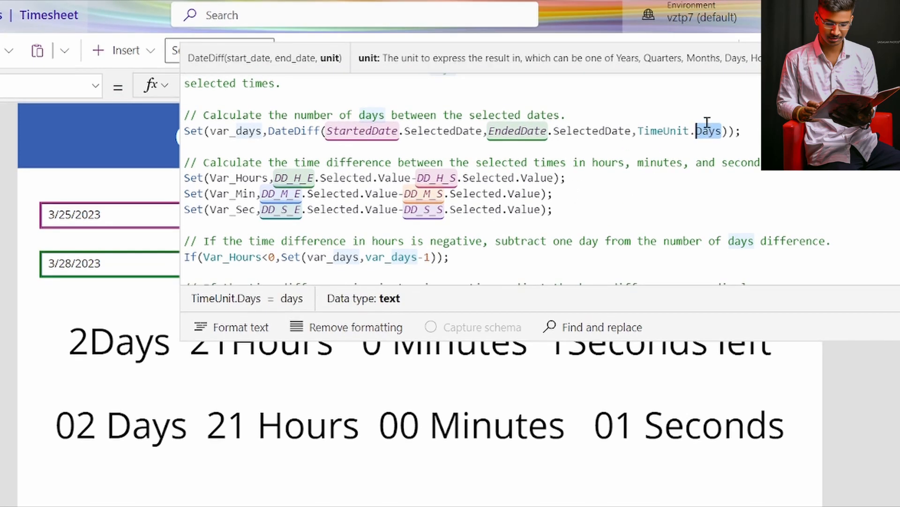
pyautogui.scroll(-3)
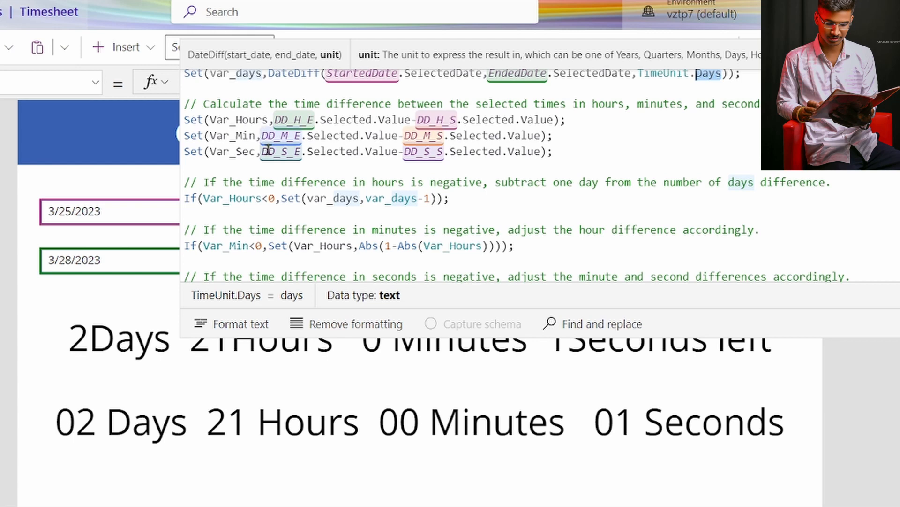
pyautogui.scroll(-3)
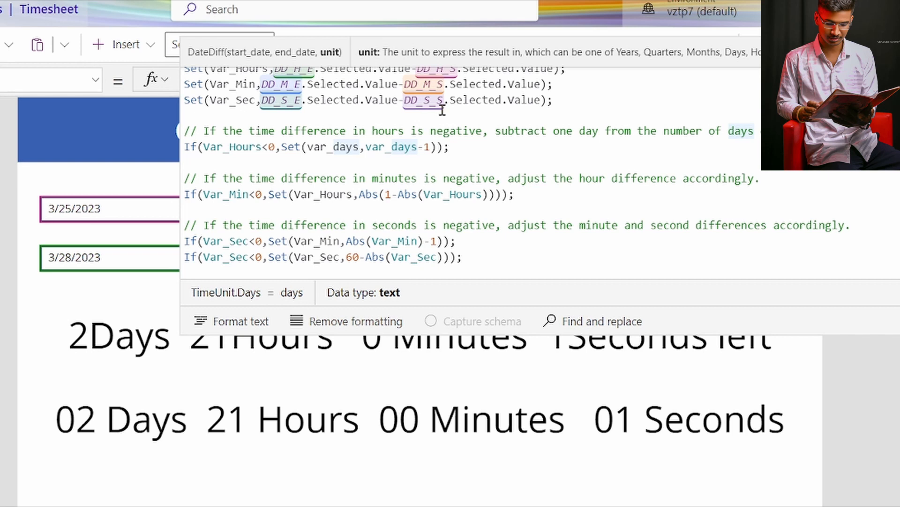
pyautogui.moveTo(452, 130)
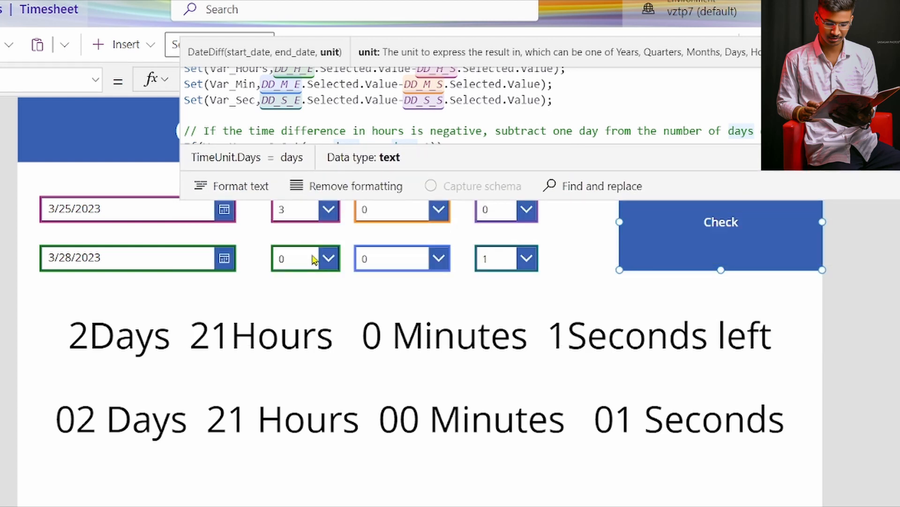
pyautogui.moveTo(322, 185)
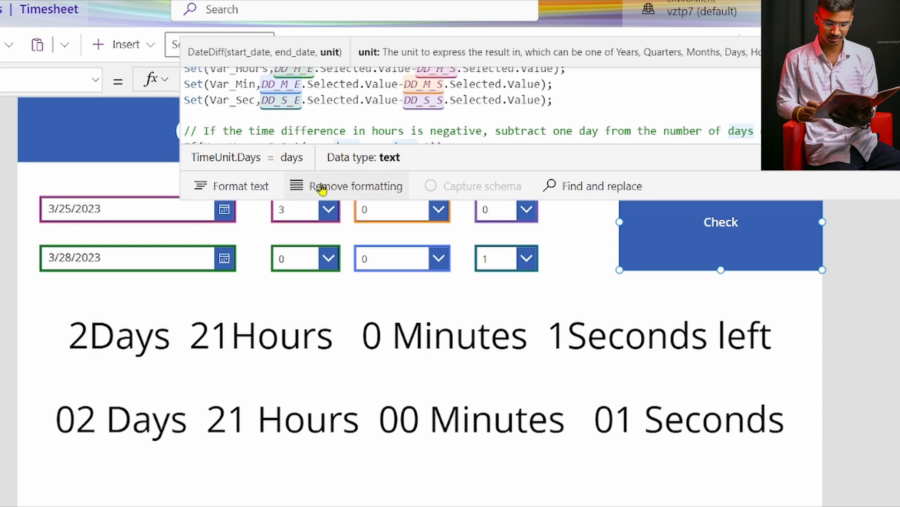
pyautogui.moveTo(316, 221)
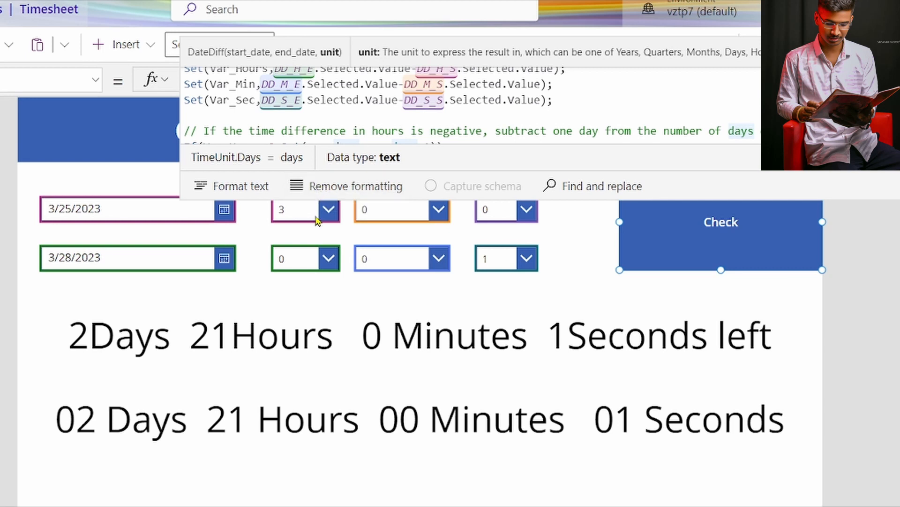
pyautogui.moveTo(271, 336)
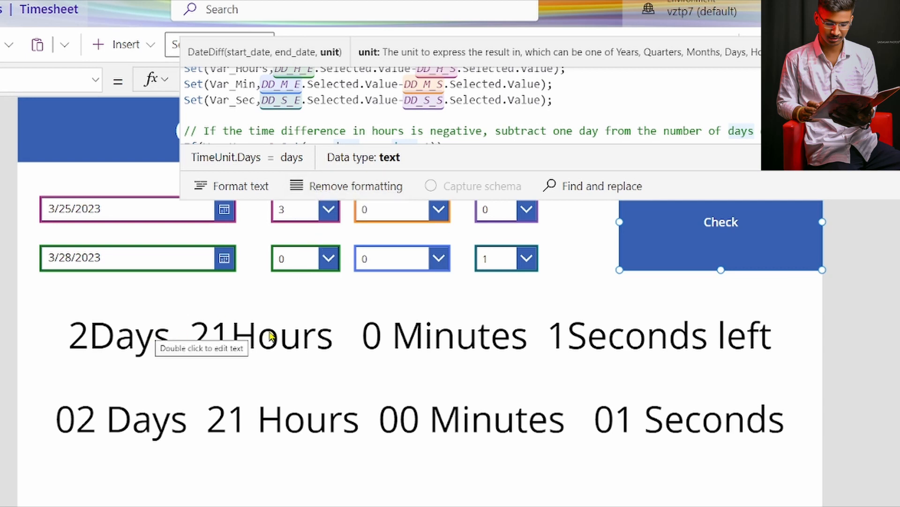
# - Select the first result label to show its days, hours and minutes text formula
pyautogui.click(258, 335)
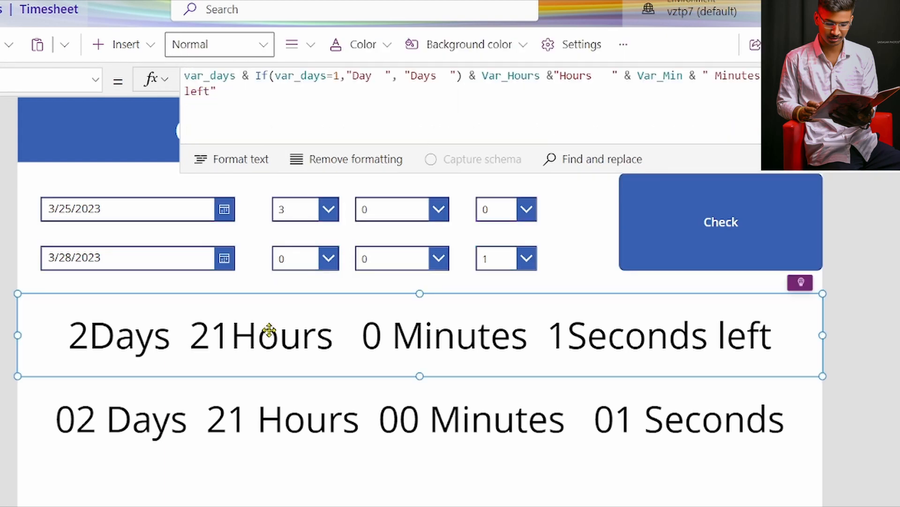
pyautogui.moveTo(132, 338)
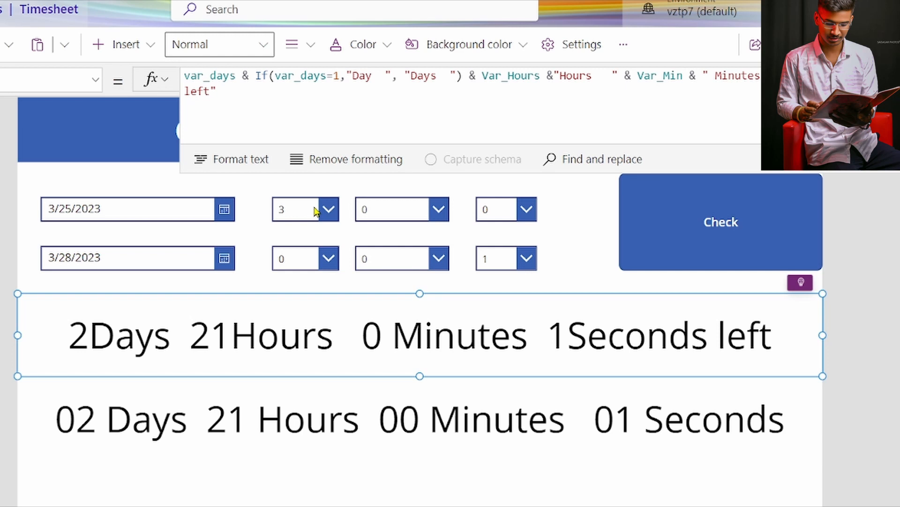
pyautogui.moveTo(257, 342)
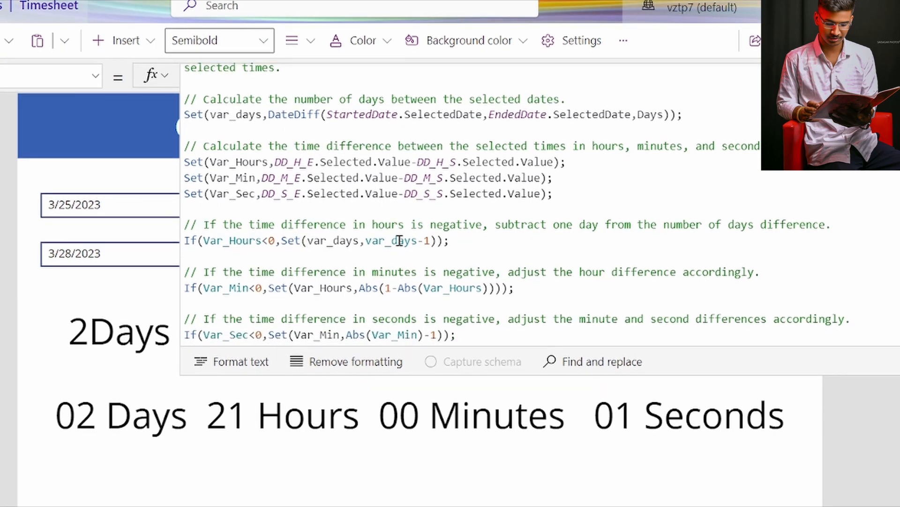
pyautogui.moveTo(545, 240)
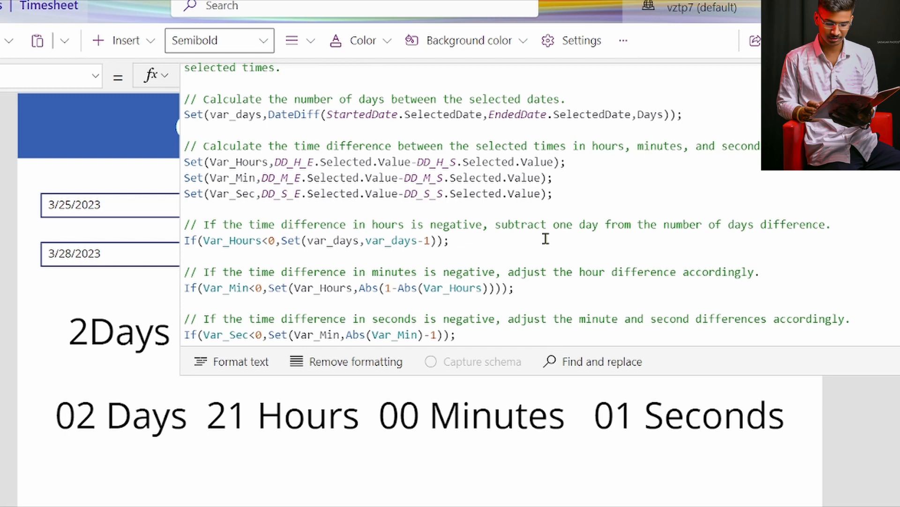
pyautogui.moveTo(762, 247)
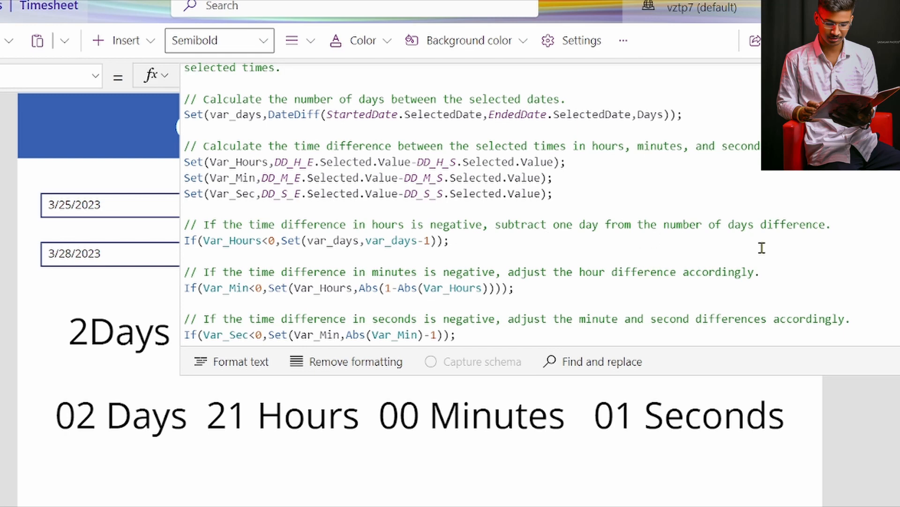
pyautogui.scroll(-3)
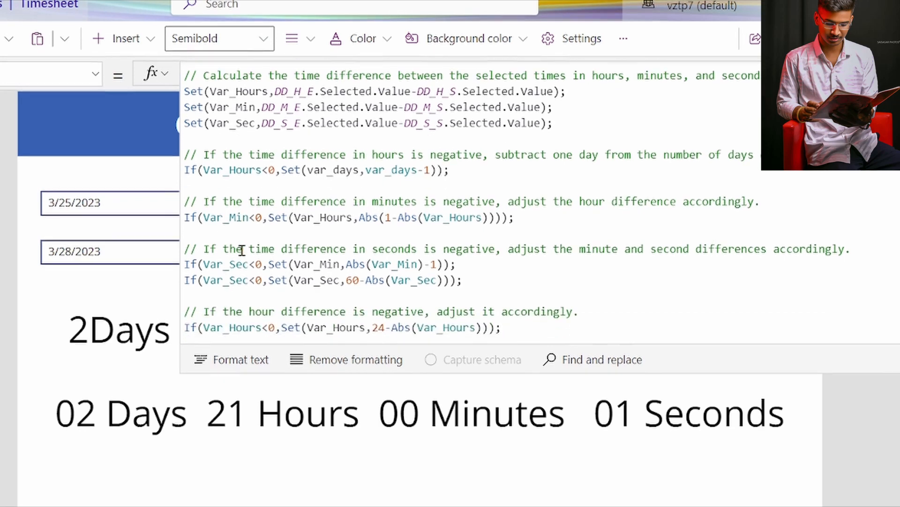
pyautogui.scroll(-3)
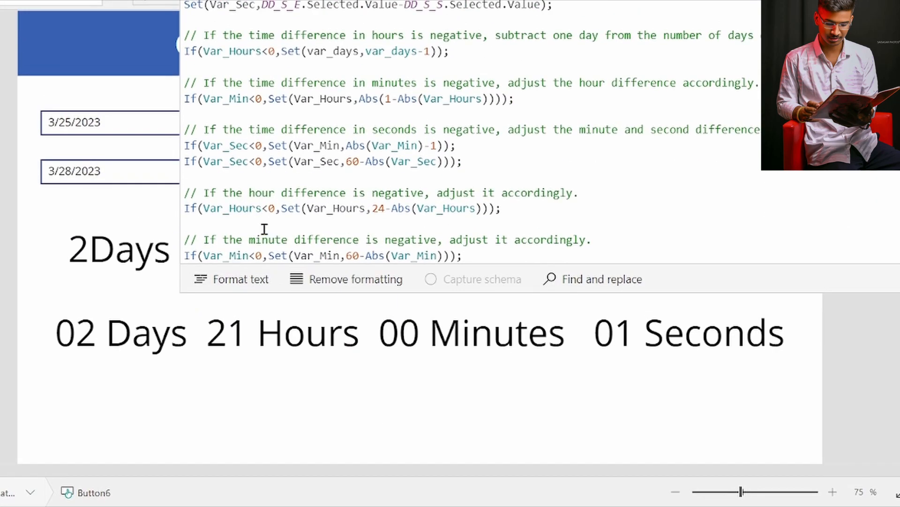
pyautogui.moveTo(256, 182)
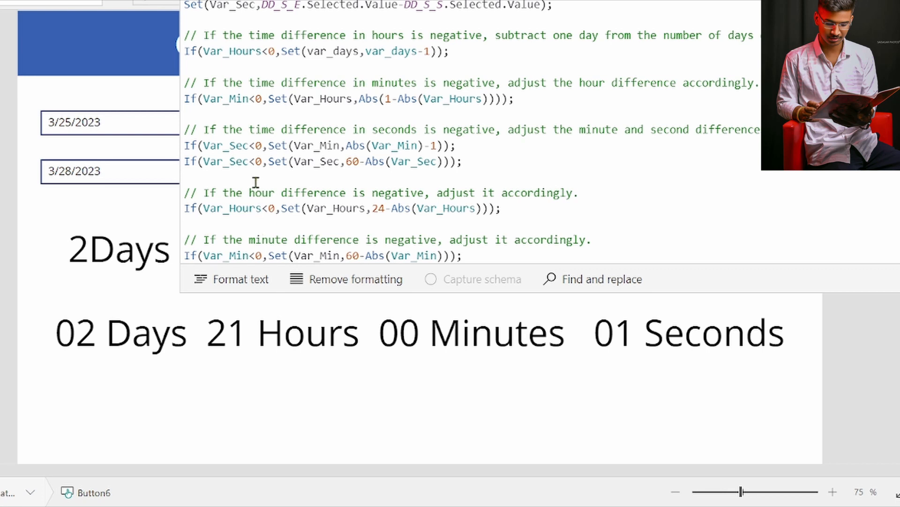
pyautogui.moveTo(395, 197)
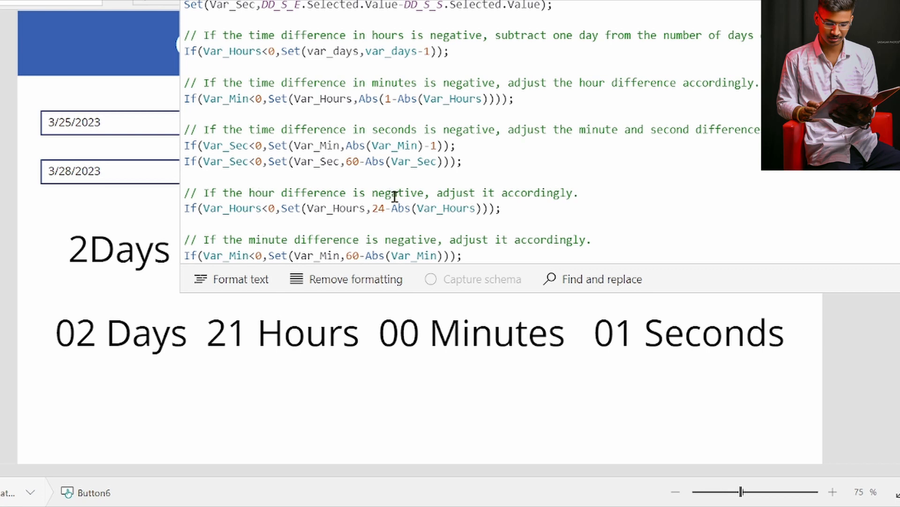
pyautogui.moveTo(276, 336)
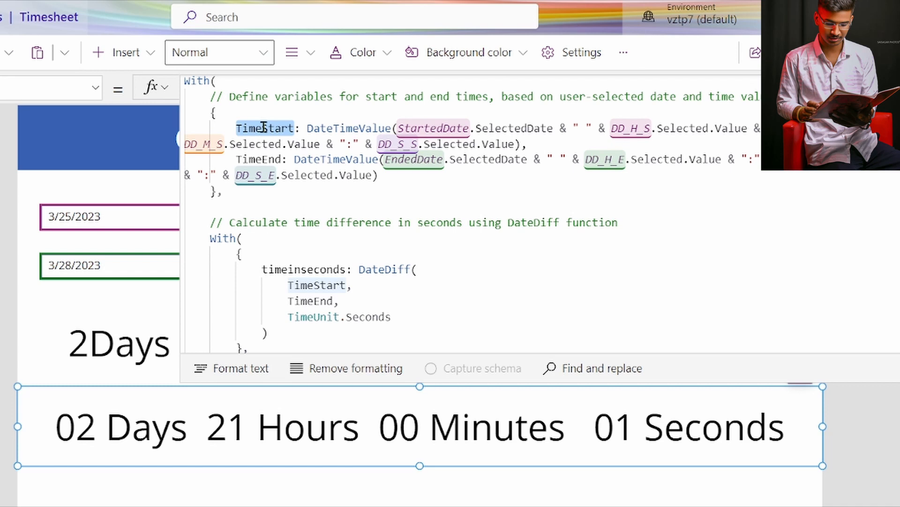
pyautogui.moveTo(345, 128)
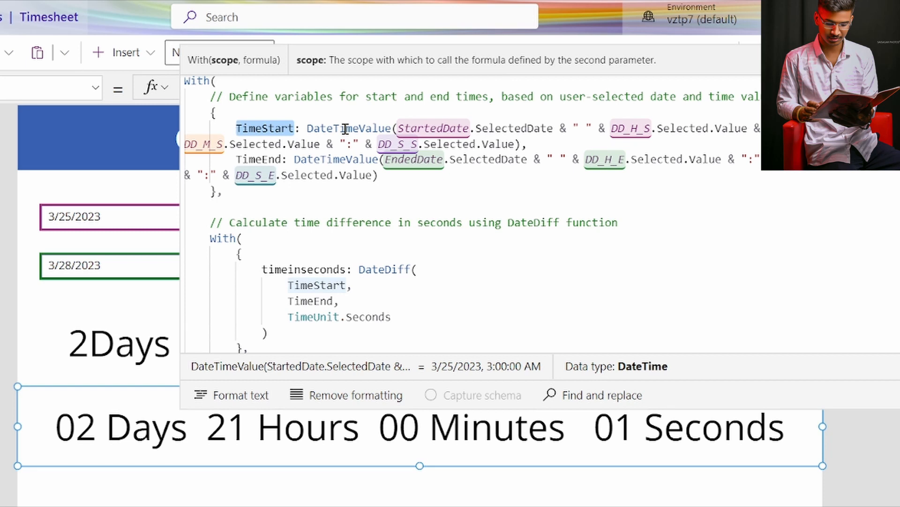
pyautogui.moveTo(159, 219)
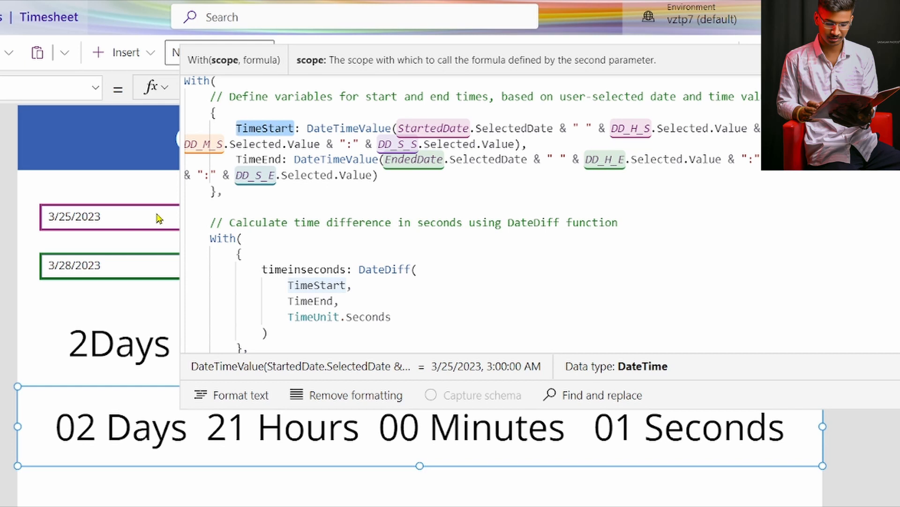
pyautogui.moveTo(467, 124)
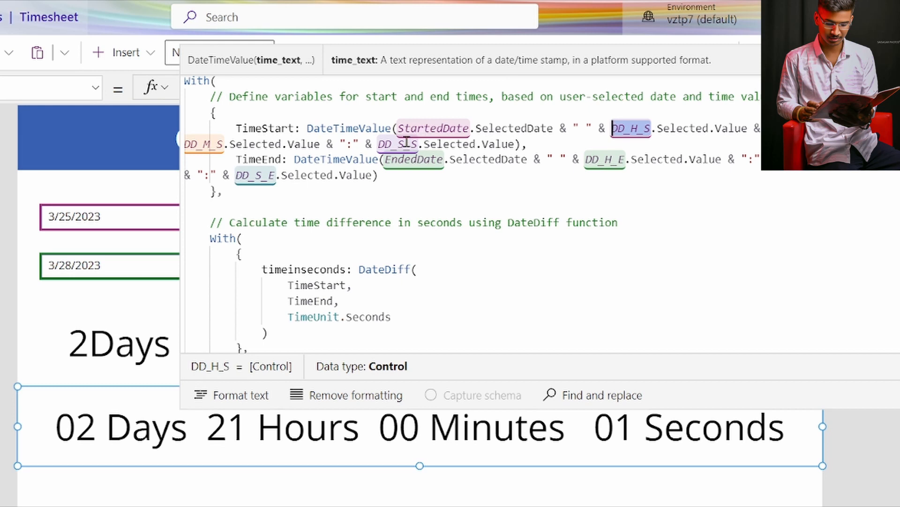
# - Show the Tree view listing Screen_Date-Diff controls, including the start-seconds dropdown
pyautogui.click(399, 144)
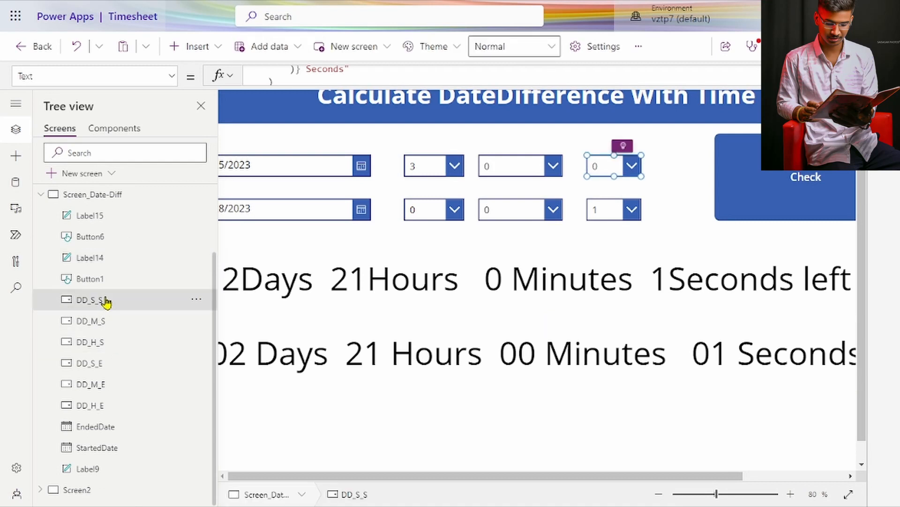
pyautogui.click(90, 321)
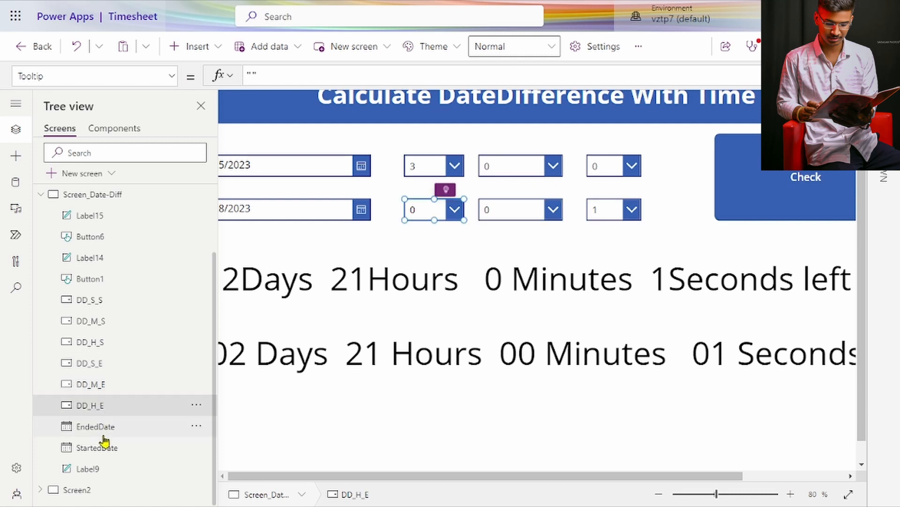
pyautogui.click(94, 425)
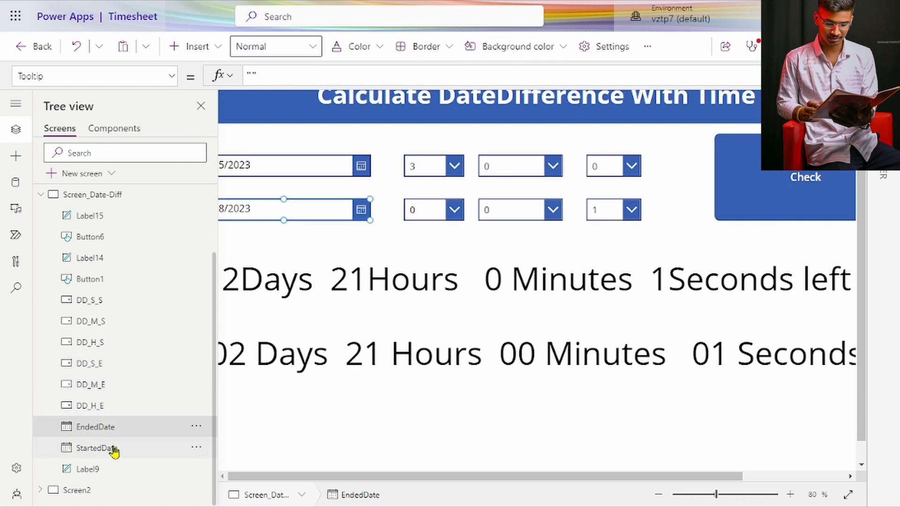
pyautogui.click(95, 448)
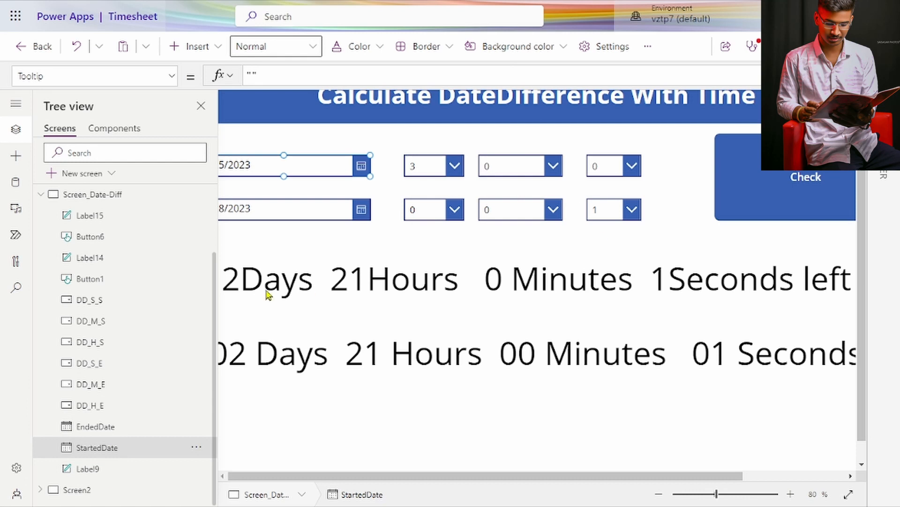
pyautogui.click(89, 469)
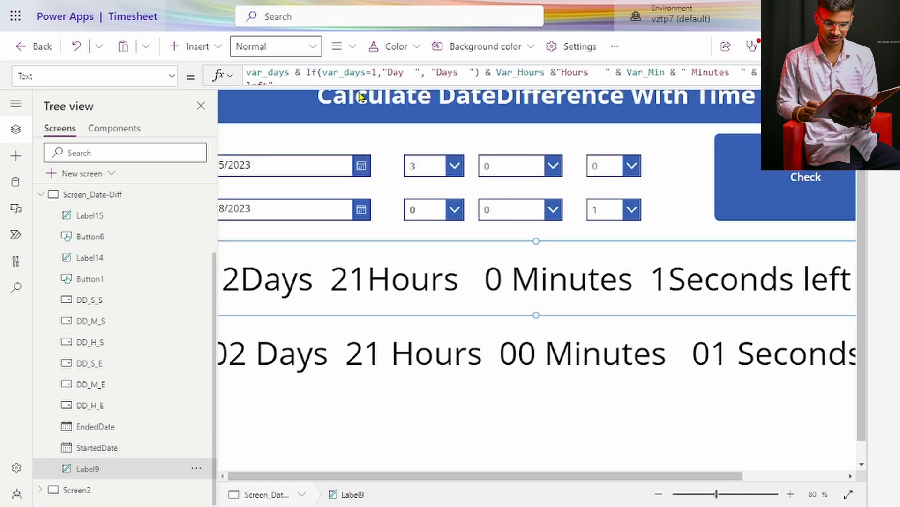
pyautogui.click(89, 258)
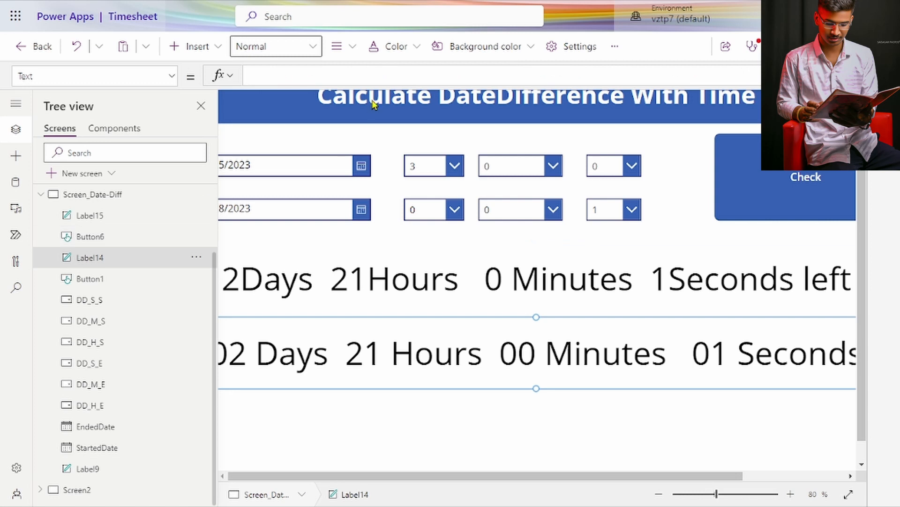
pyautogui.moveTo(435, 161)
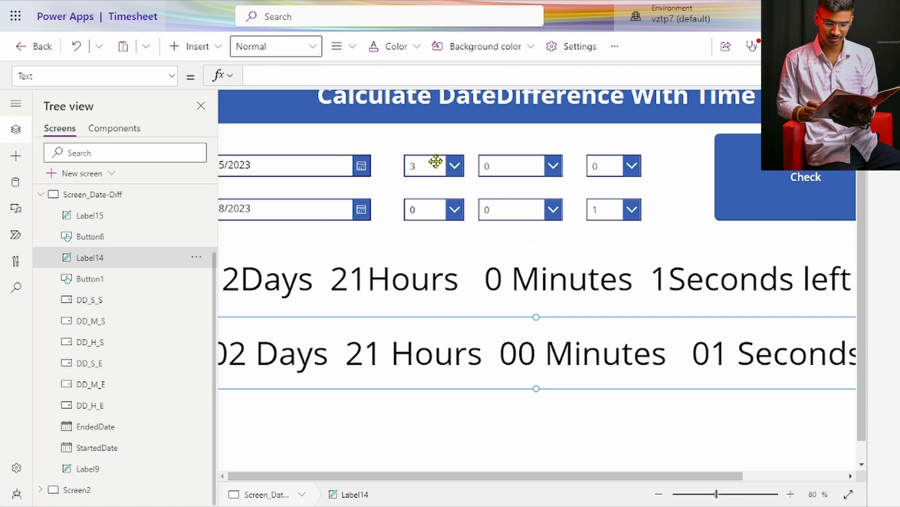
pyautogui.click(433, 165)
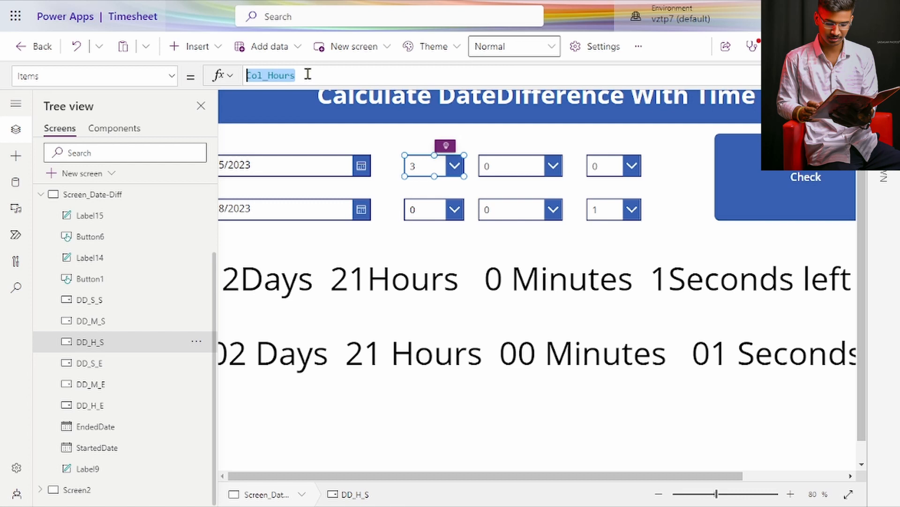
pyautogui.click(515, 165)
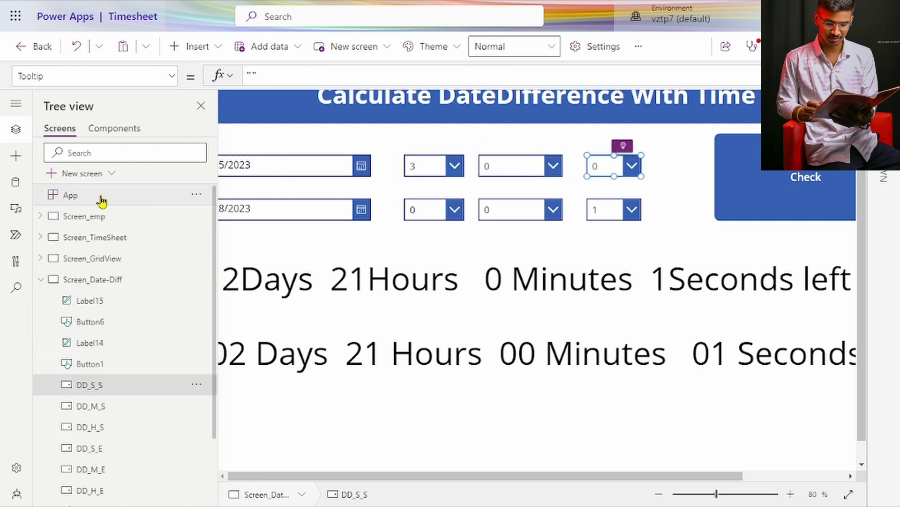
pyautogui.click(70, 194)
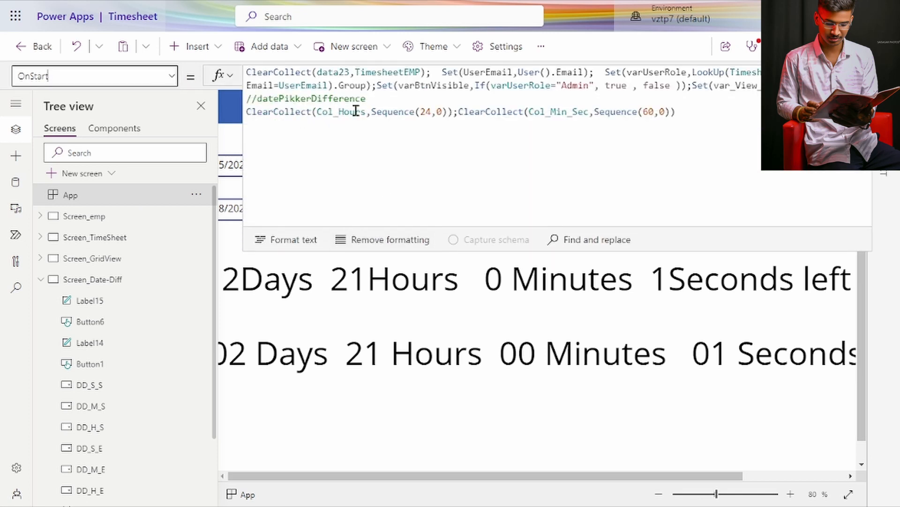
# - Highlight Col_Hours and Col_Min_Sec in App OnStart, then return to the second label's formula
pyautogui.doubleClick(338, 111)
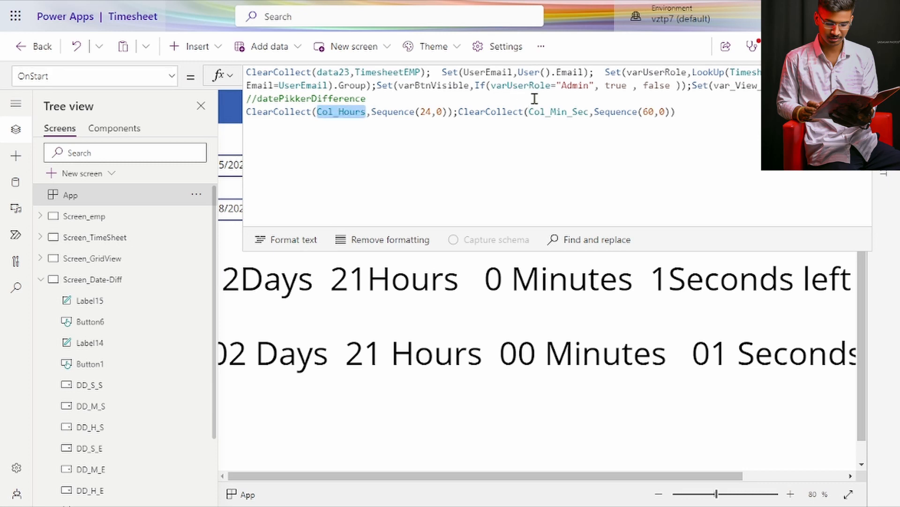
pyautogui.doubleClick(558, 112)
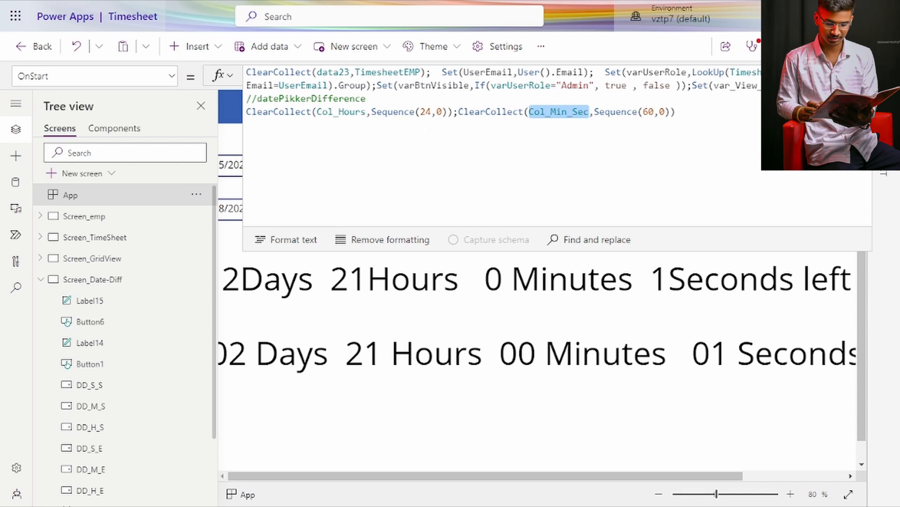
pyautogui.click(90, 342)
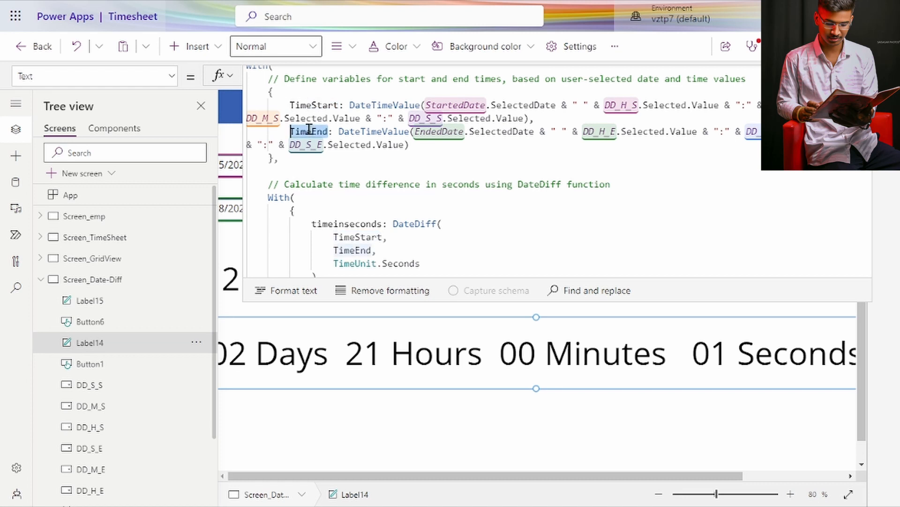
pyautogui.moveTo(539, 147)
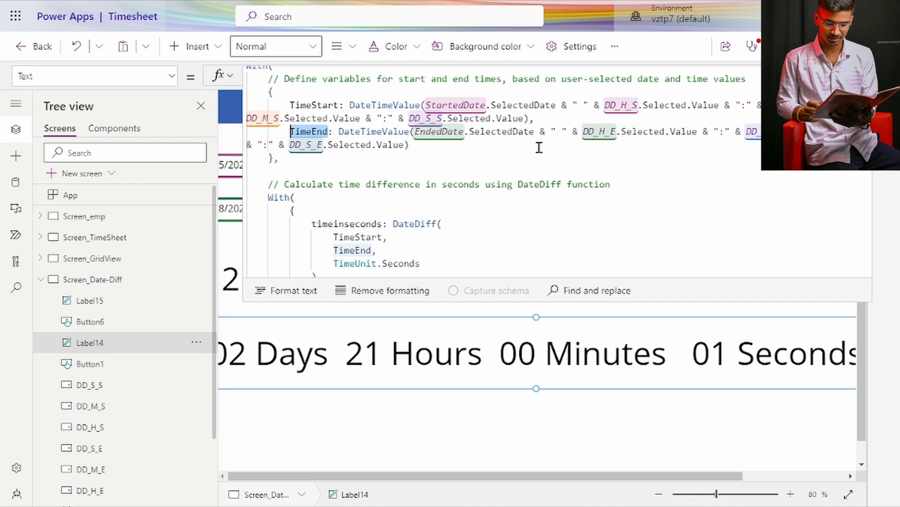
pyautogui.moveTo(322, 101)
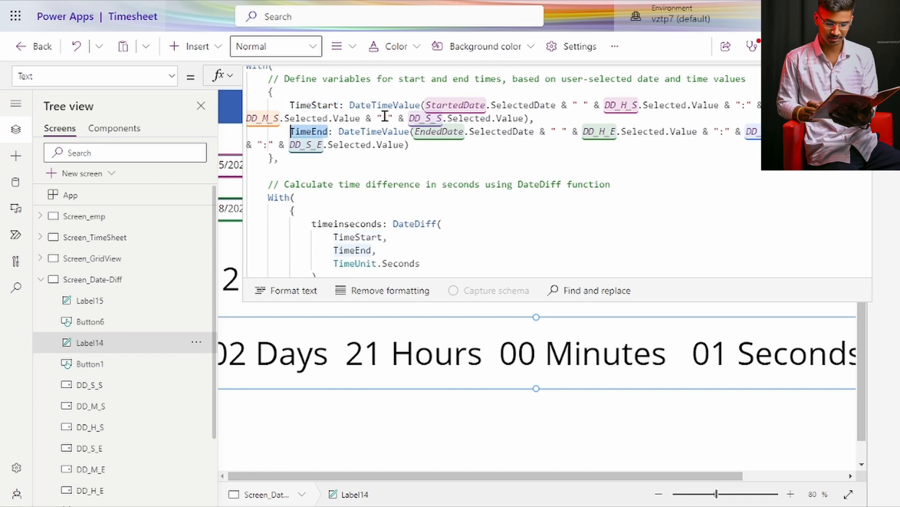
pyautogui.scroll(-3)
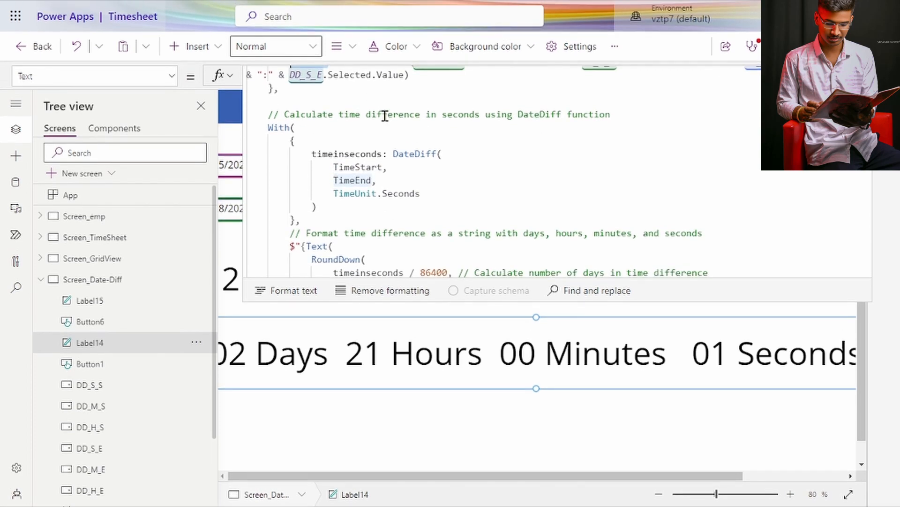
pyautogui.moveTo(581, 150)
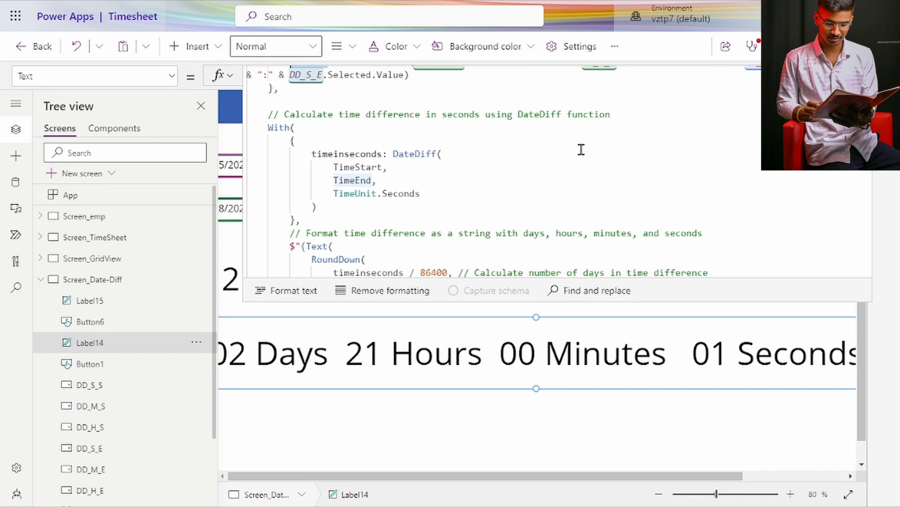
pyautogui.moveTo(562, 158)
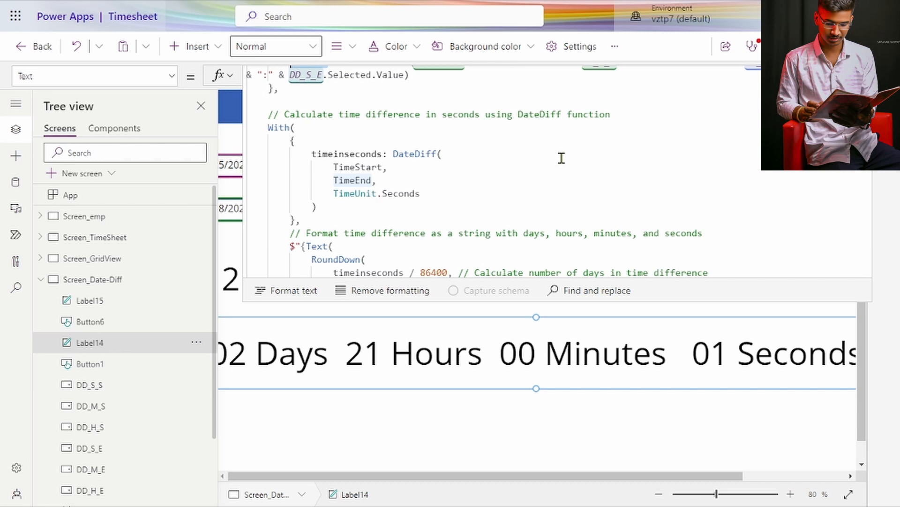
pyautogui.moveTo(330, 156)
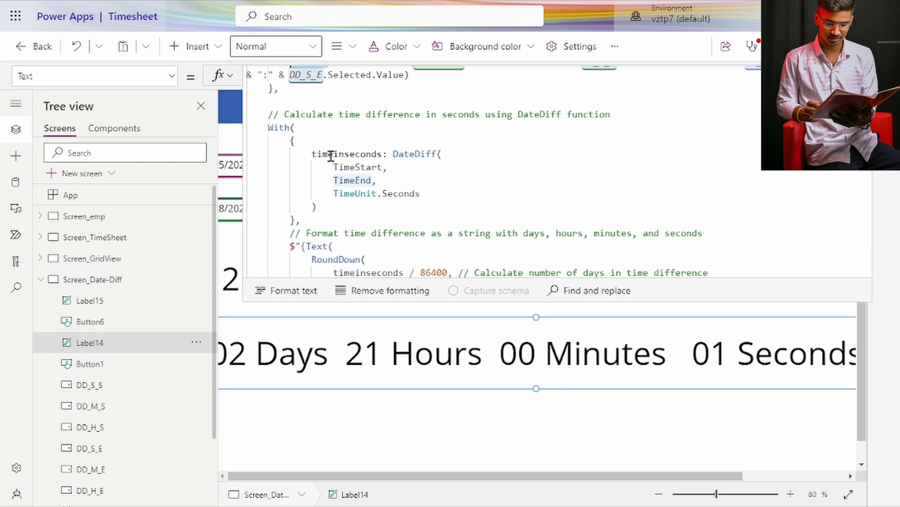
pyautogui.moveTo(348, 156)
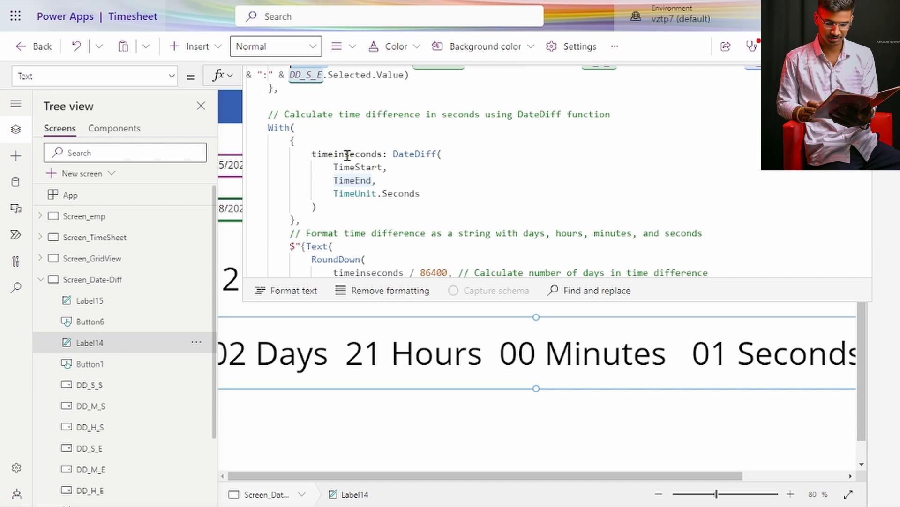
pyautogui.doubleClick(347, 153)
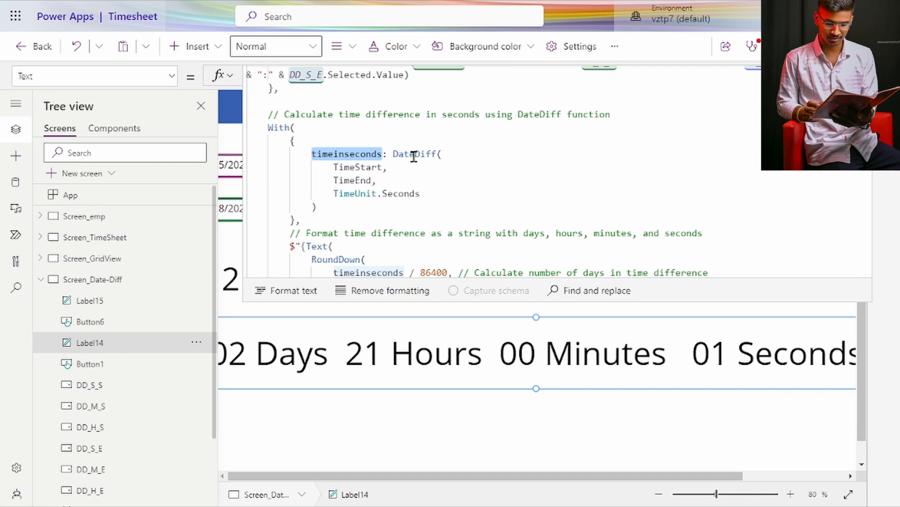
pyautogui.doubleClick(357, 166)
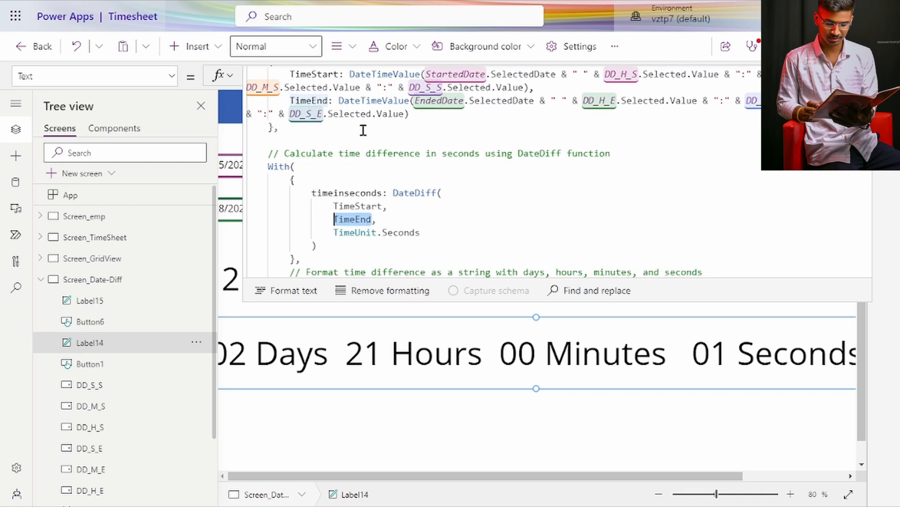
pyautogui.scroll(3)
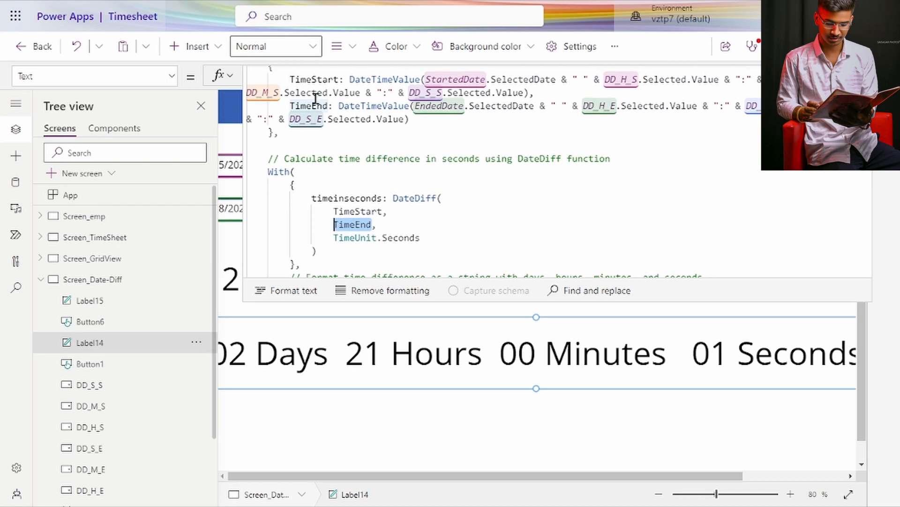
pyautogui.moveTo(412, 202)
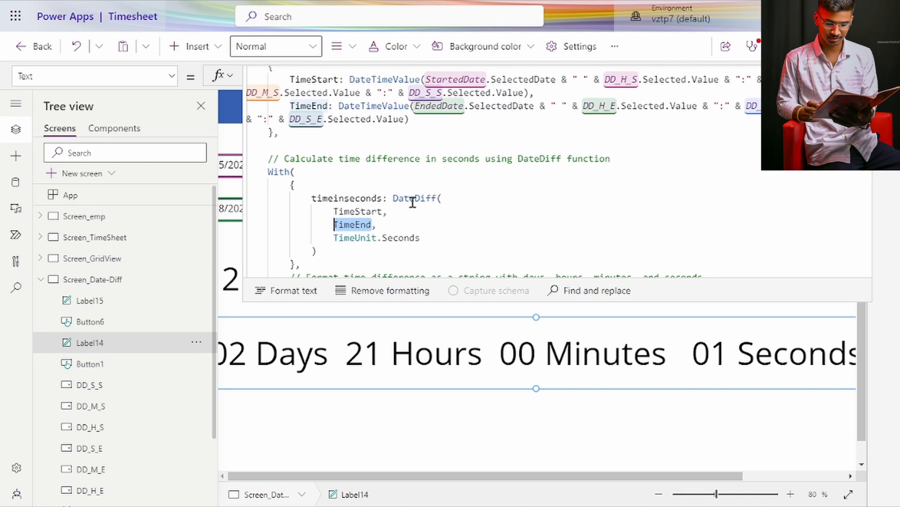
pyautogui.scroll(-3)
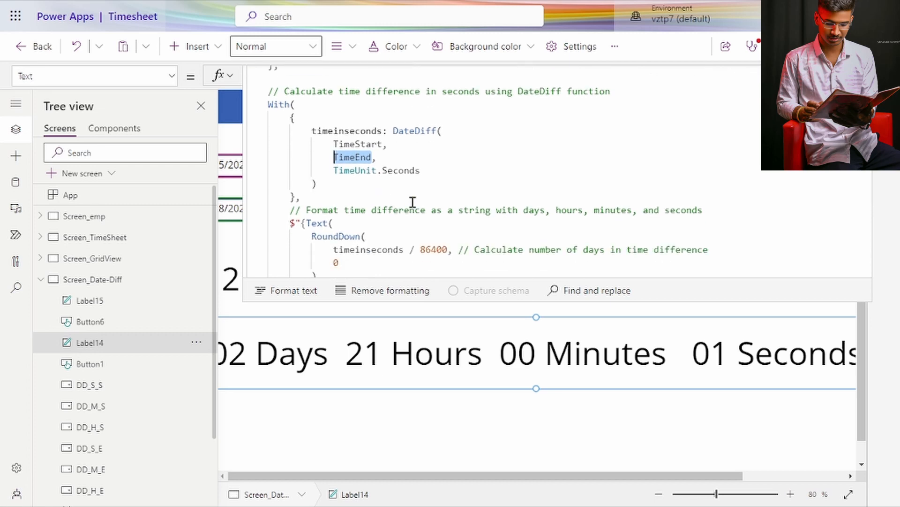
pyautogui.scroll(-3)
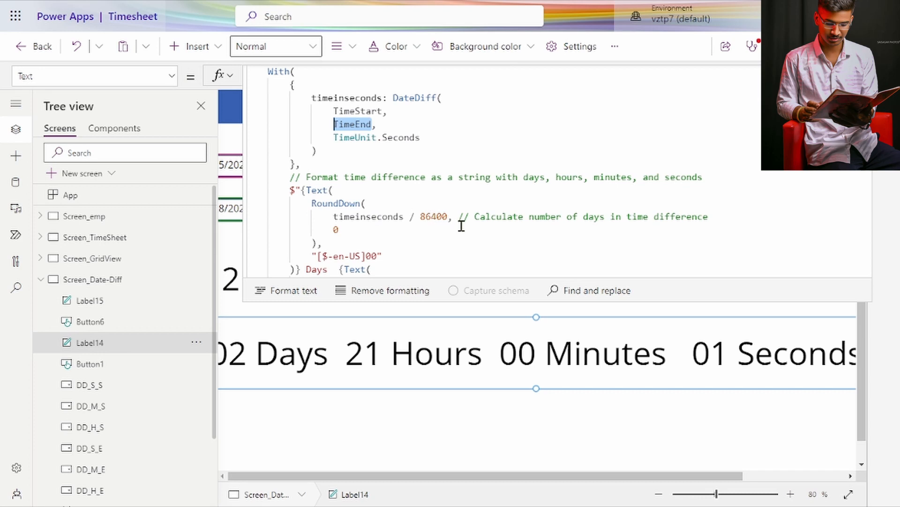
pyautogui.moveTo(504, 242)
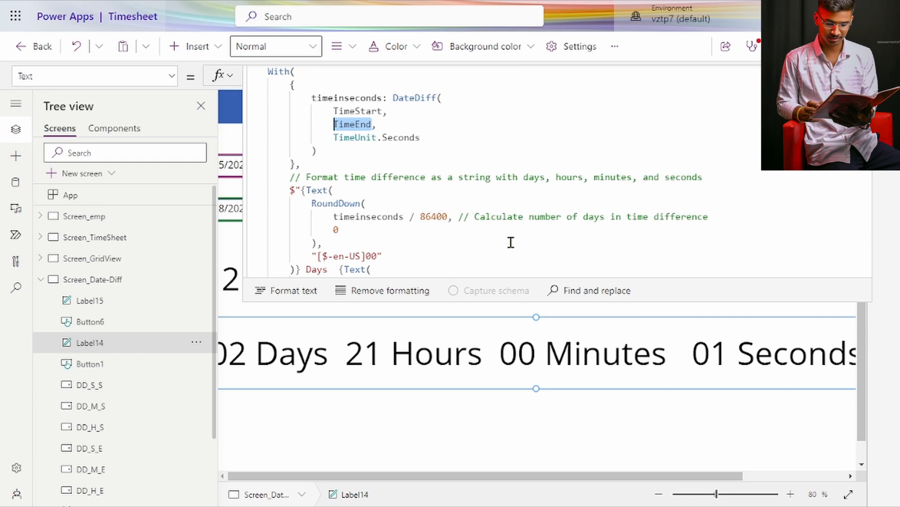
pyautogui.doubleClick(434, 216)
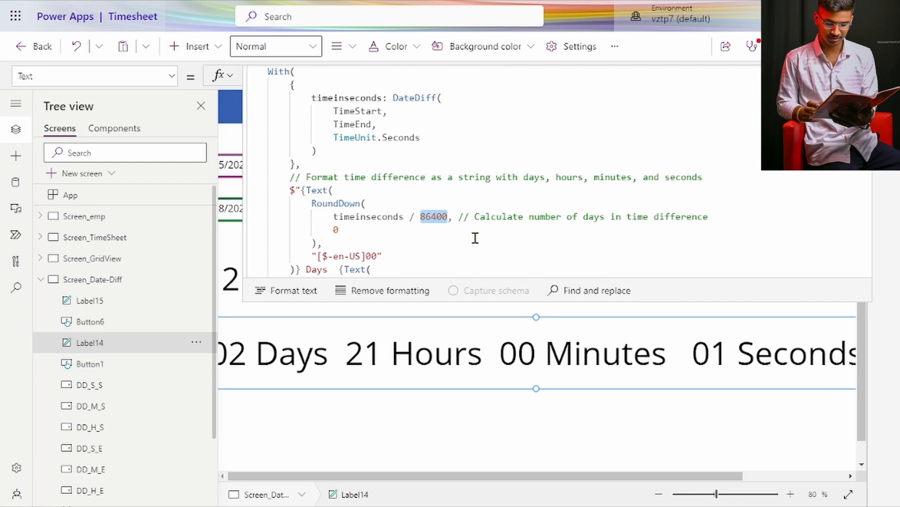
pyautogui.scroll(-3)
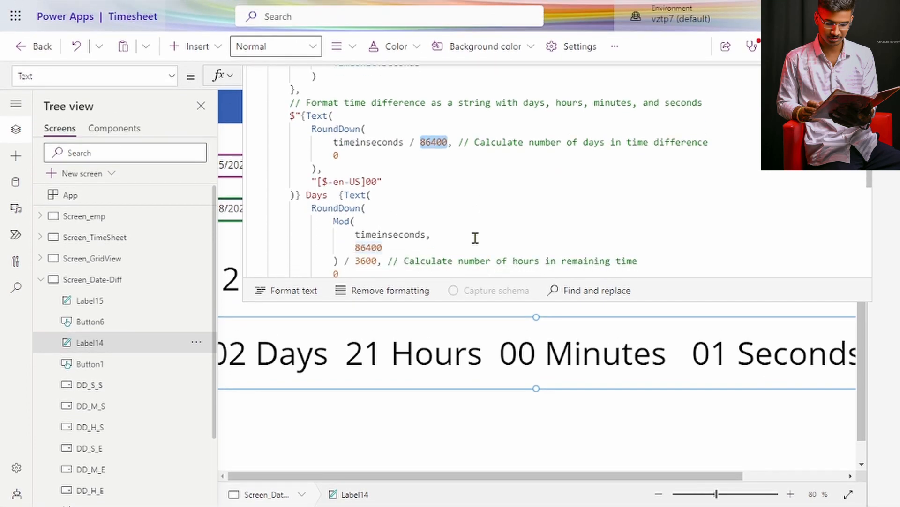
pyautogui.scroll(3)
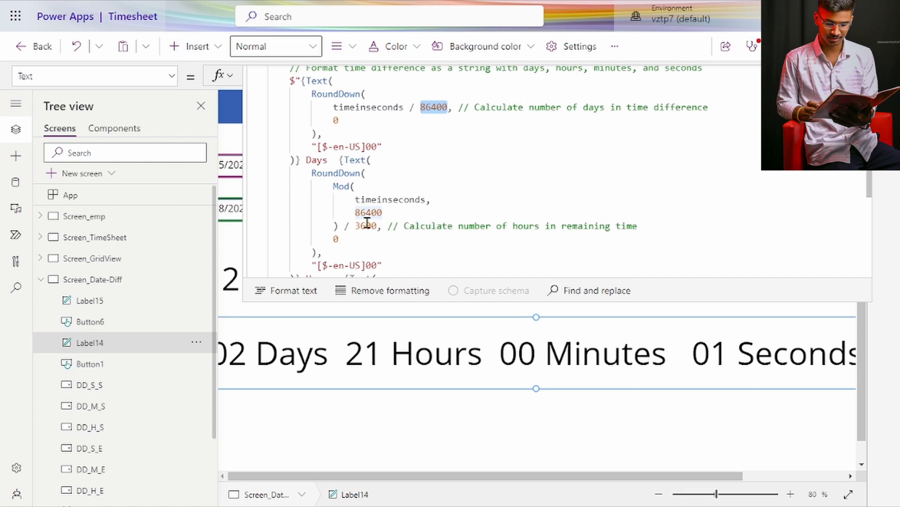
pyautogui.doubleClick(366, 225)
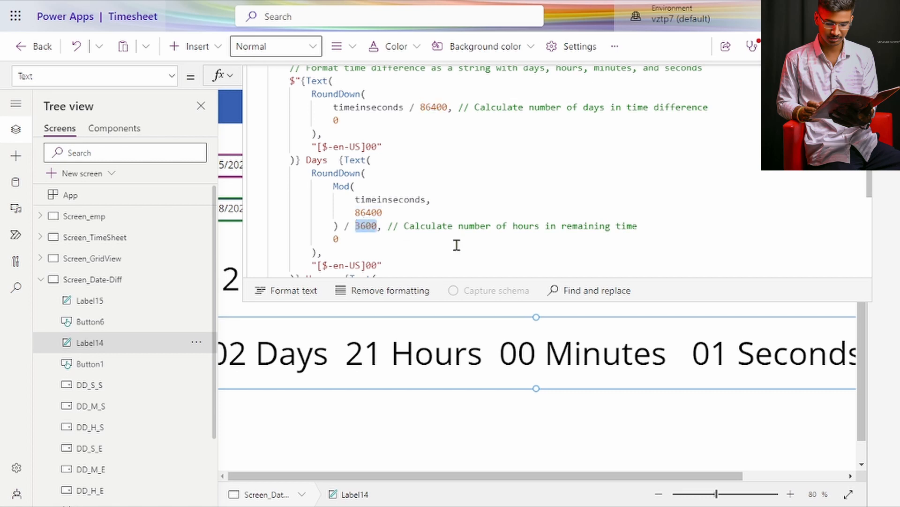
pyautogui.moveTo(453, 180)
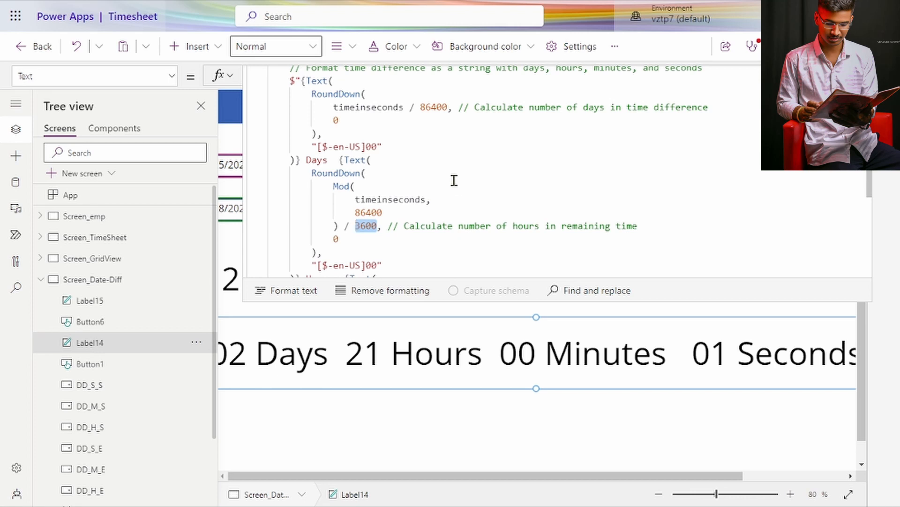
pyautogui.scroll(-3)
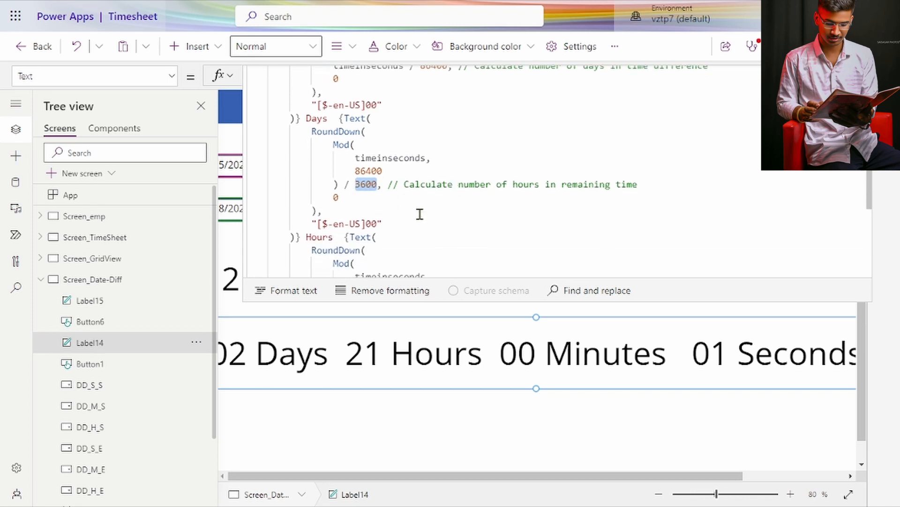
pyautogui.scroll(-3)
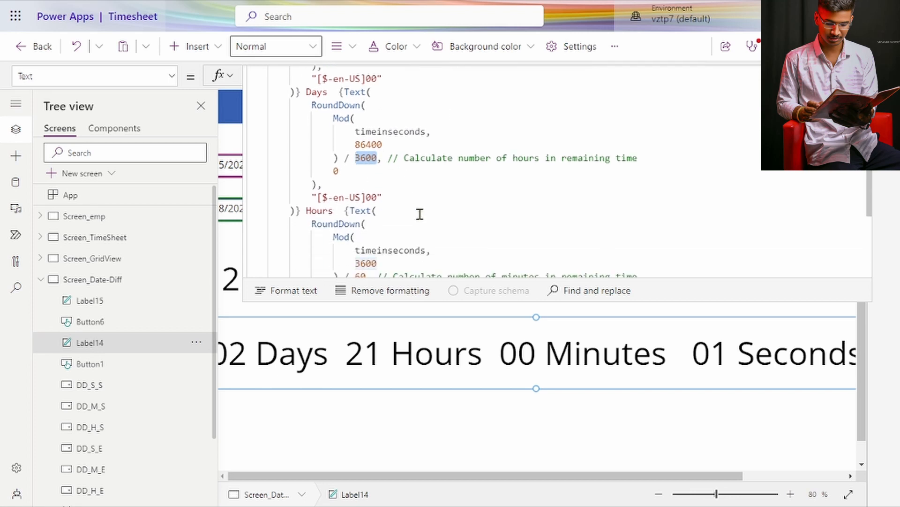
pyautogui.scroll(-3)
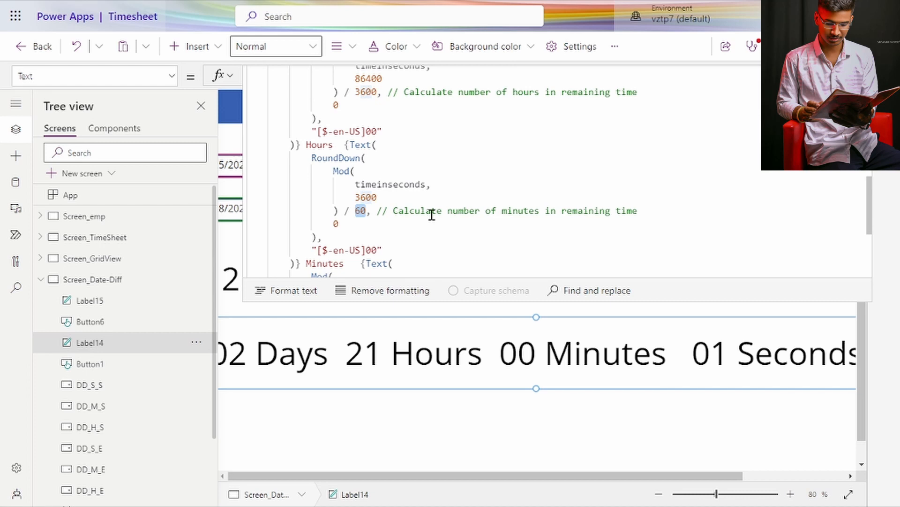
pyautogui.scroll(3)
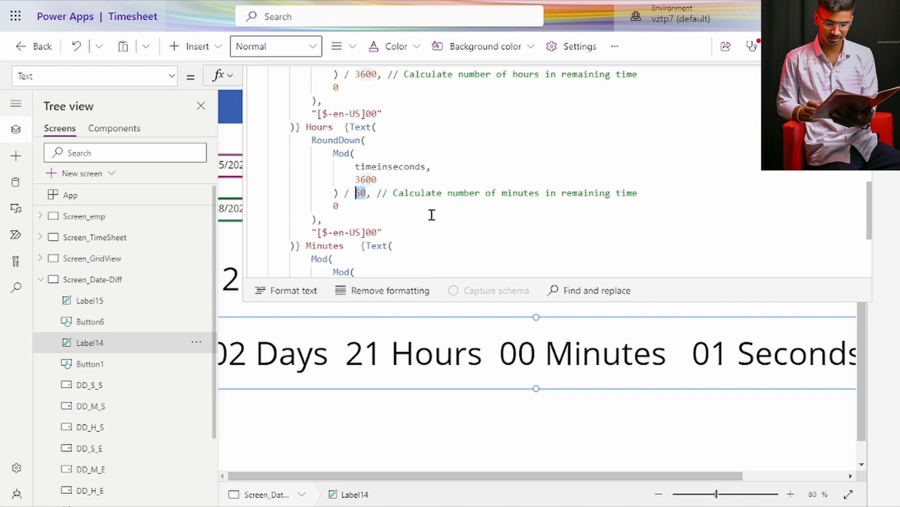
pyautogui.scroll(-3)
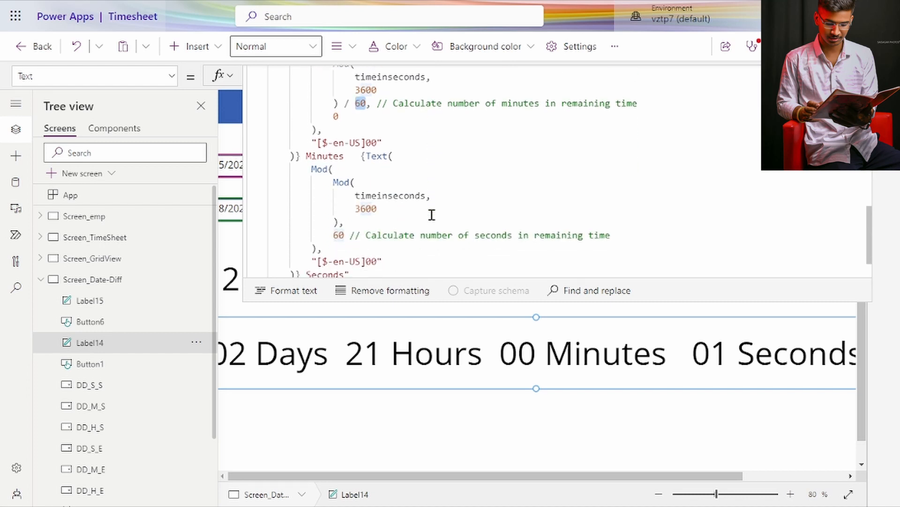
pyautogui.scroll(-3)
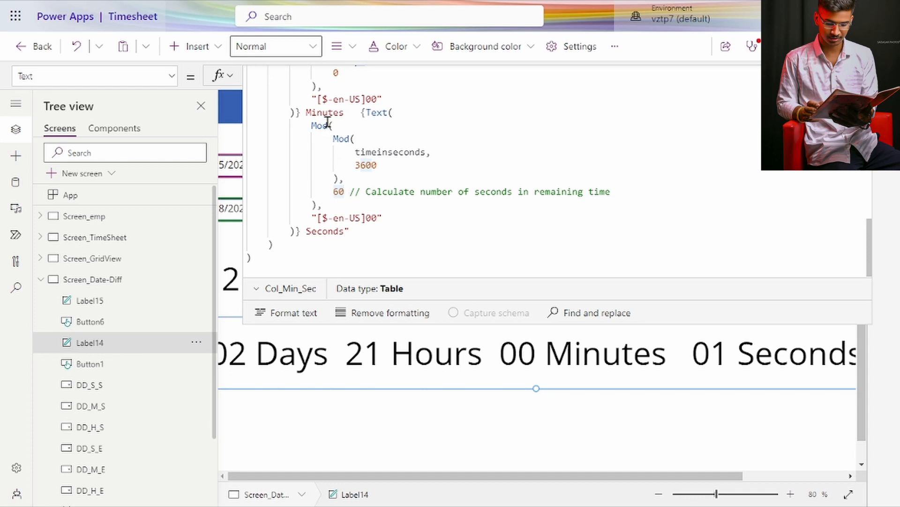
pyautogui.moveTo(447, 205)
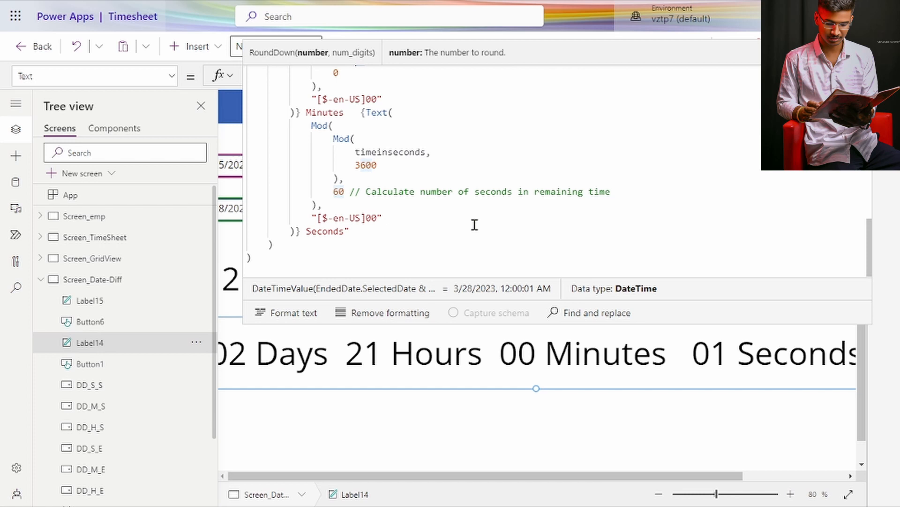
pyautogui.scroll(3)
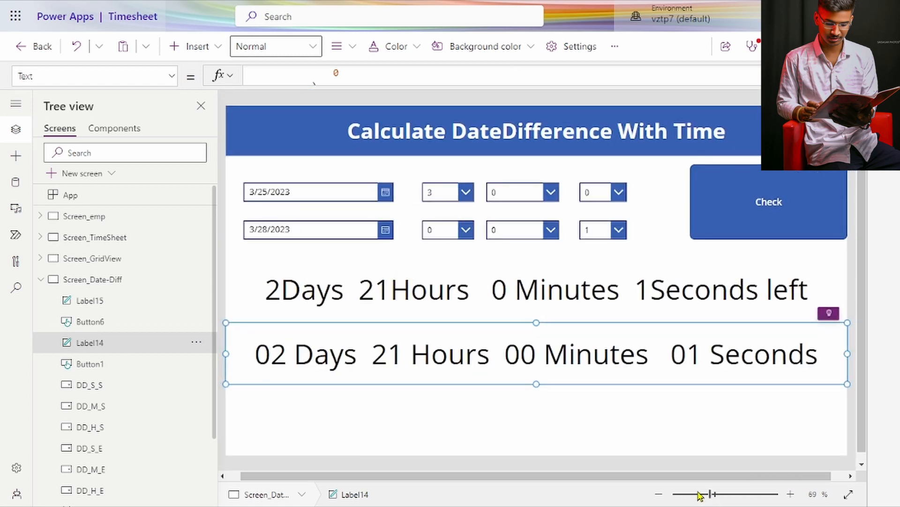
# - Select Label9 and Label14 to compare their 2 days 21 hours 0 minutes 1 second outputs
pyautogui.click(535, 289)
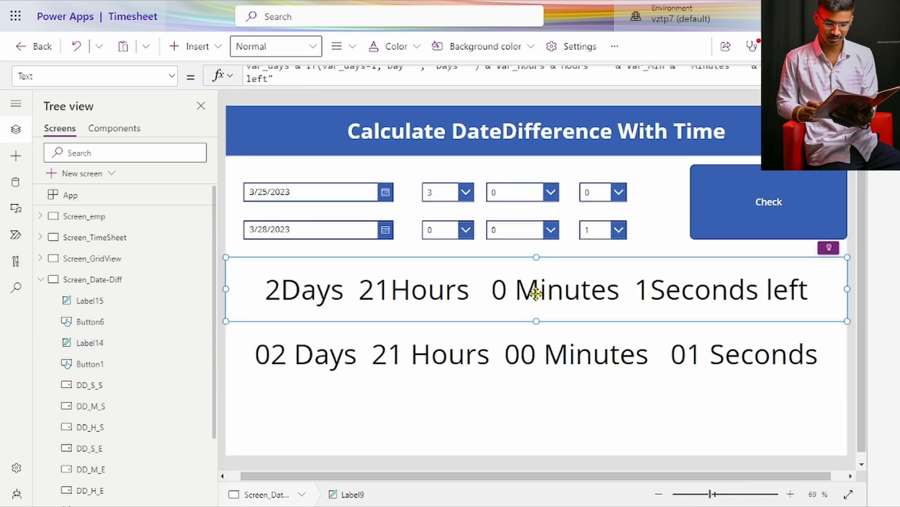
pyautogui.click(522, 354)
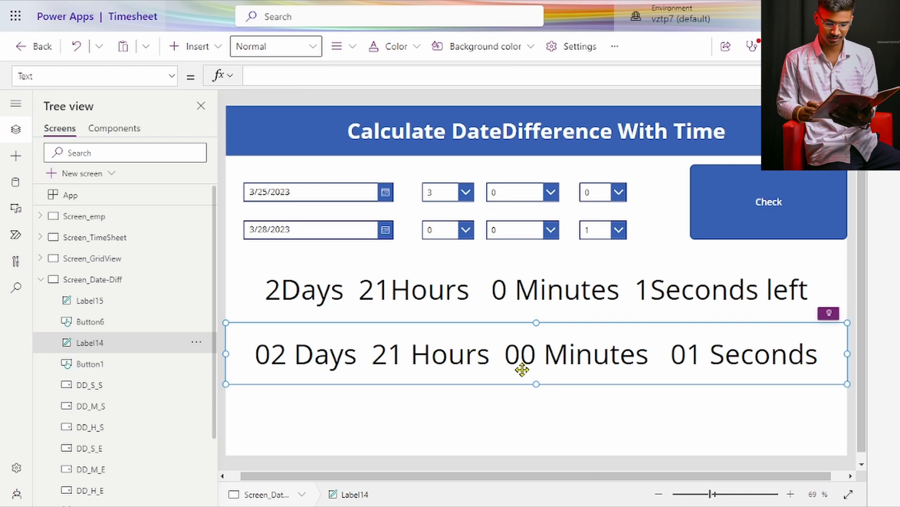
pyautogui.moveTo(479, 345)
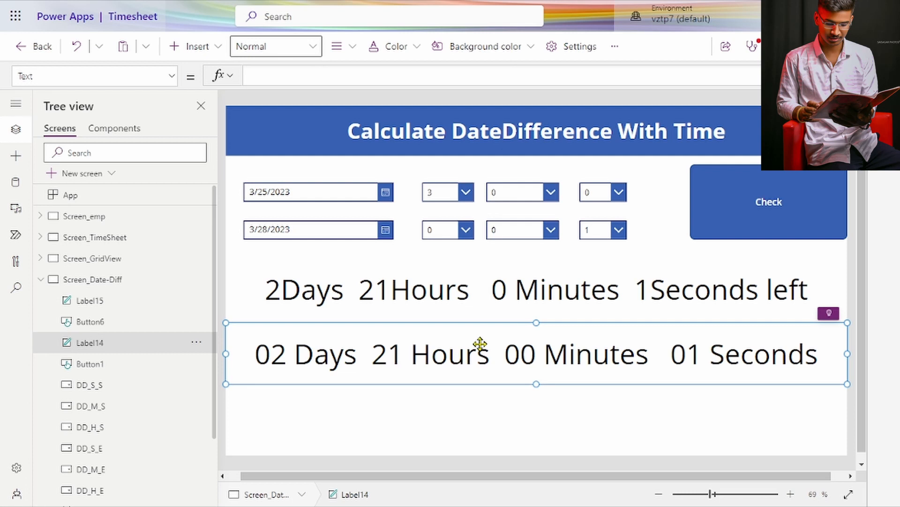
pyautogui.moveTo(527, 413)
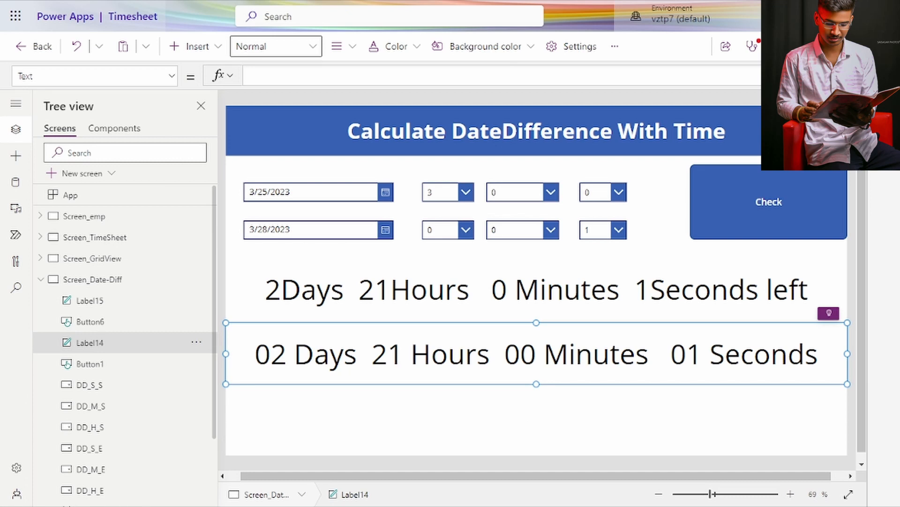
pyautogui.moveTo(702, 222)
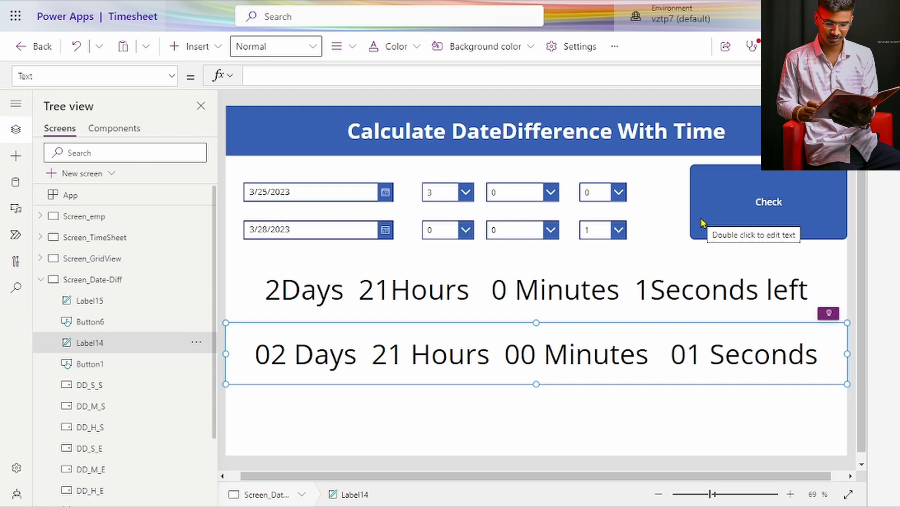